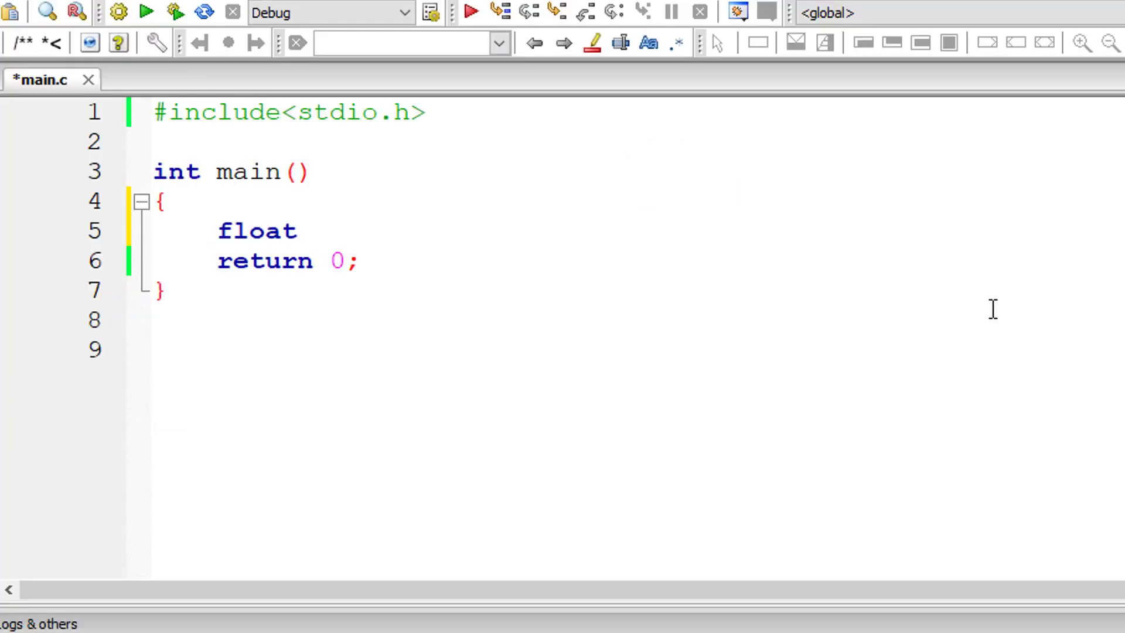
Type 'float x1, y1, x2, y2, distance;' on line 5 of main.
text(x1, y)
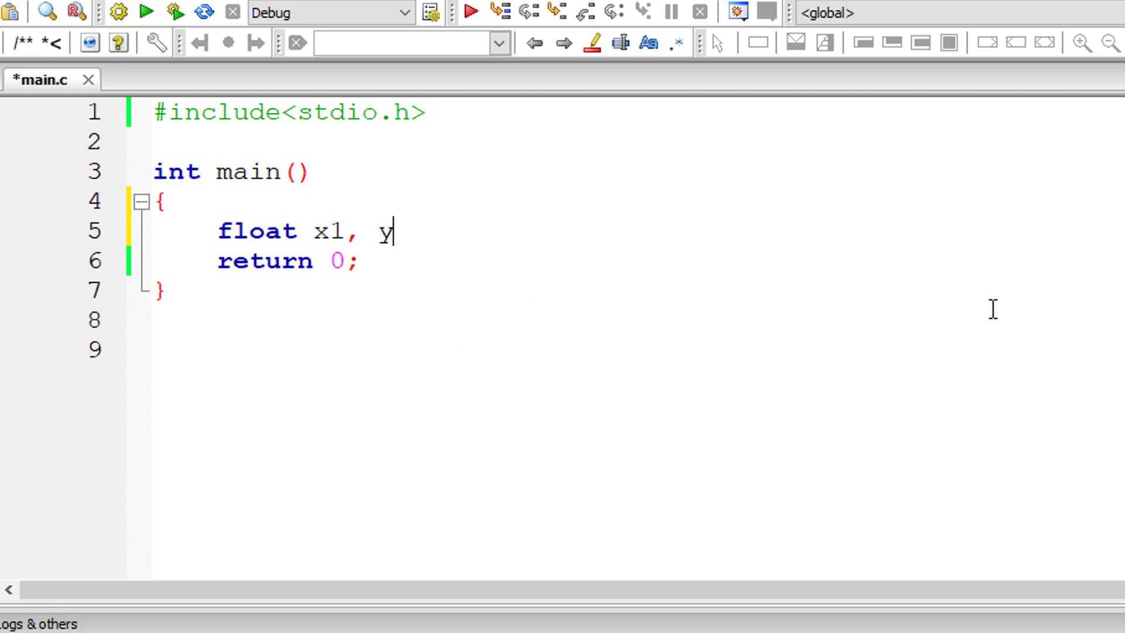
text(1, x)
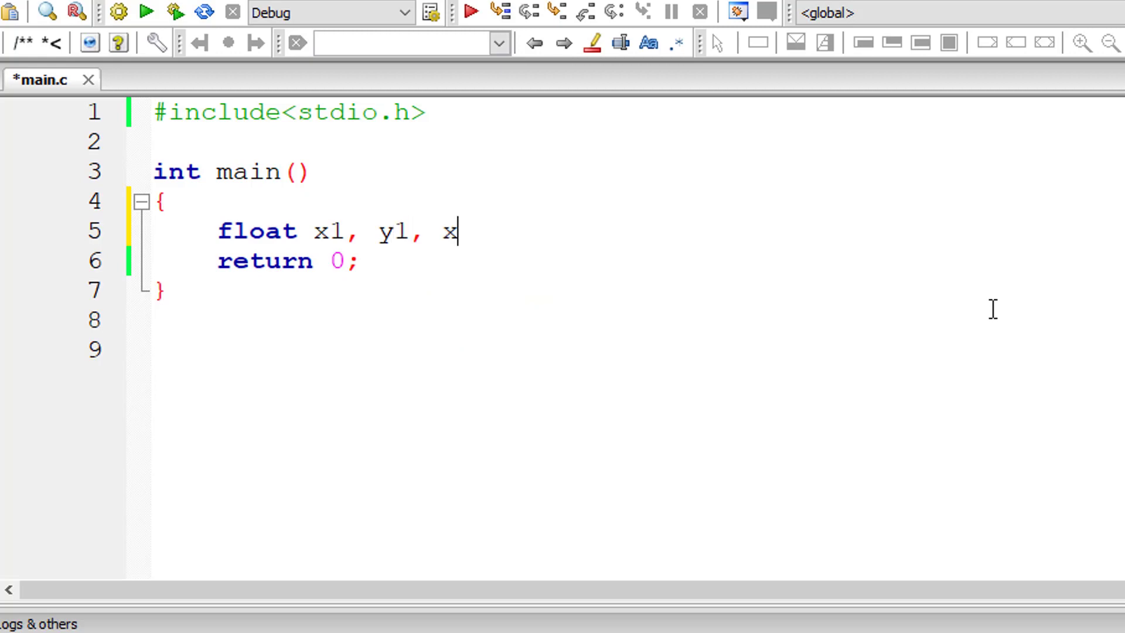
text(2, y2, distance;)
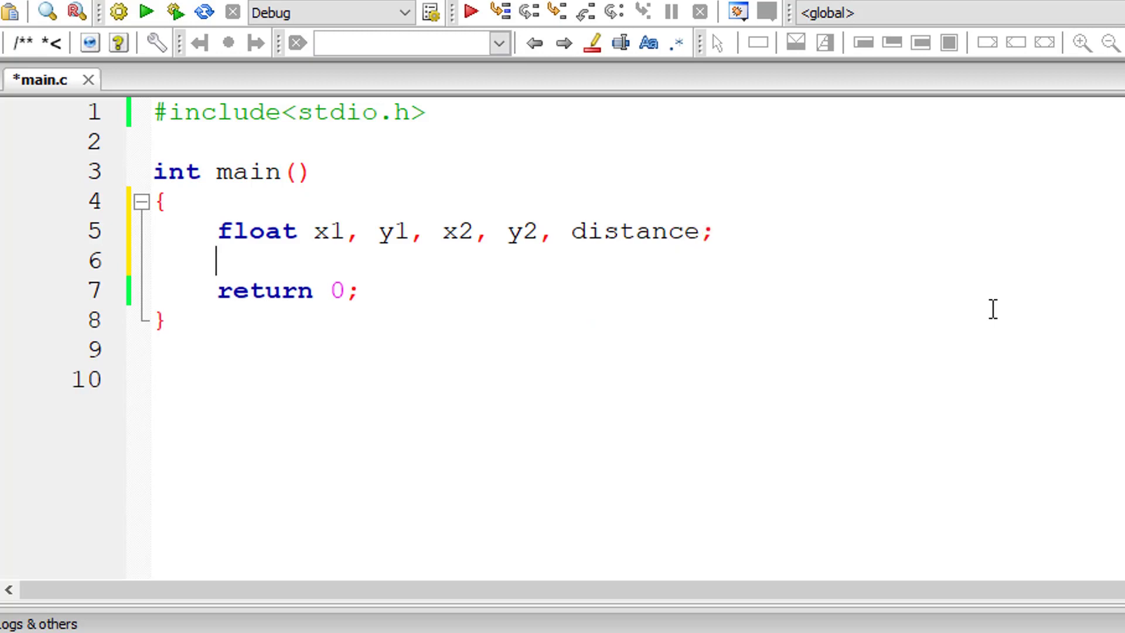
text(printf("Enter)
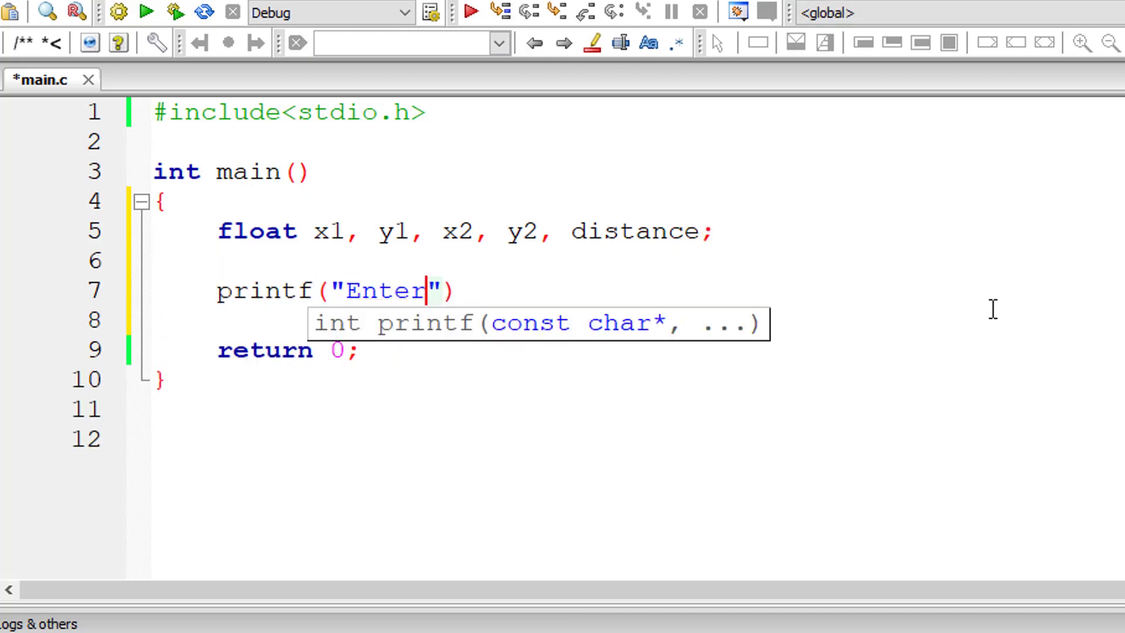
Add printf("Enter point 1 (x1, y1)\n"); as the first prompt.
text(point)
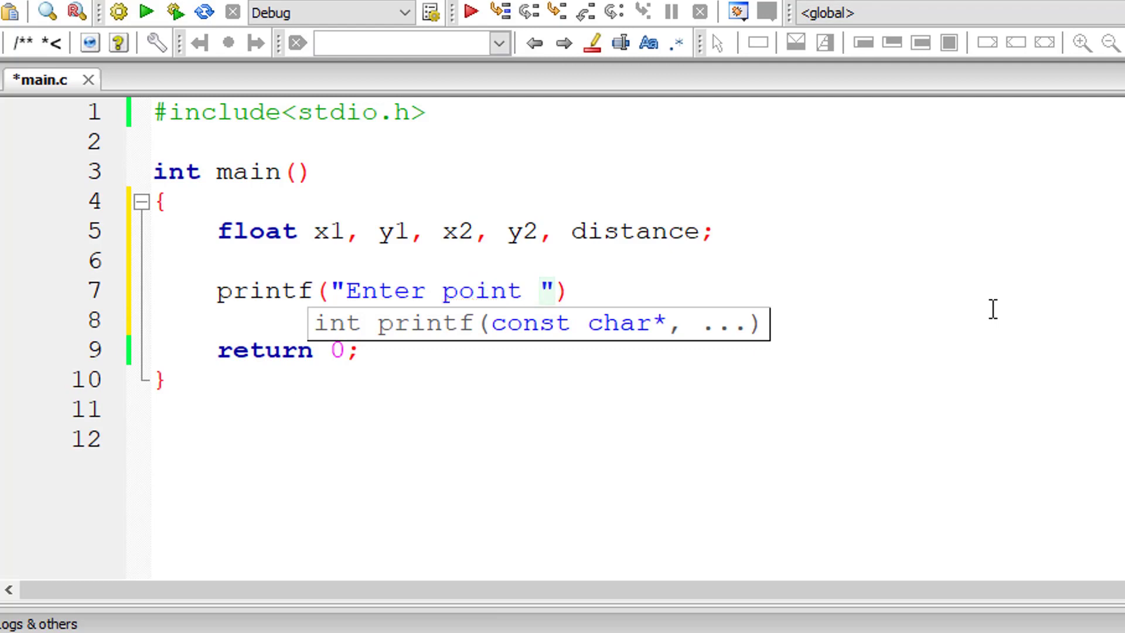
text(1)
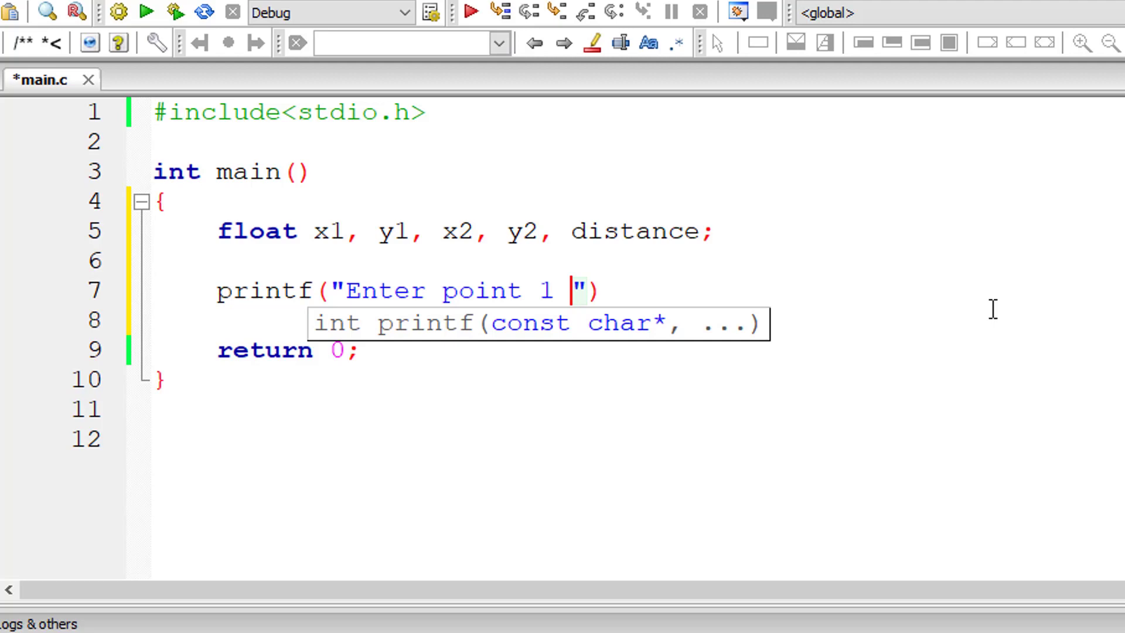
text((x))
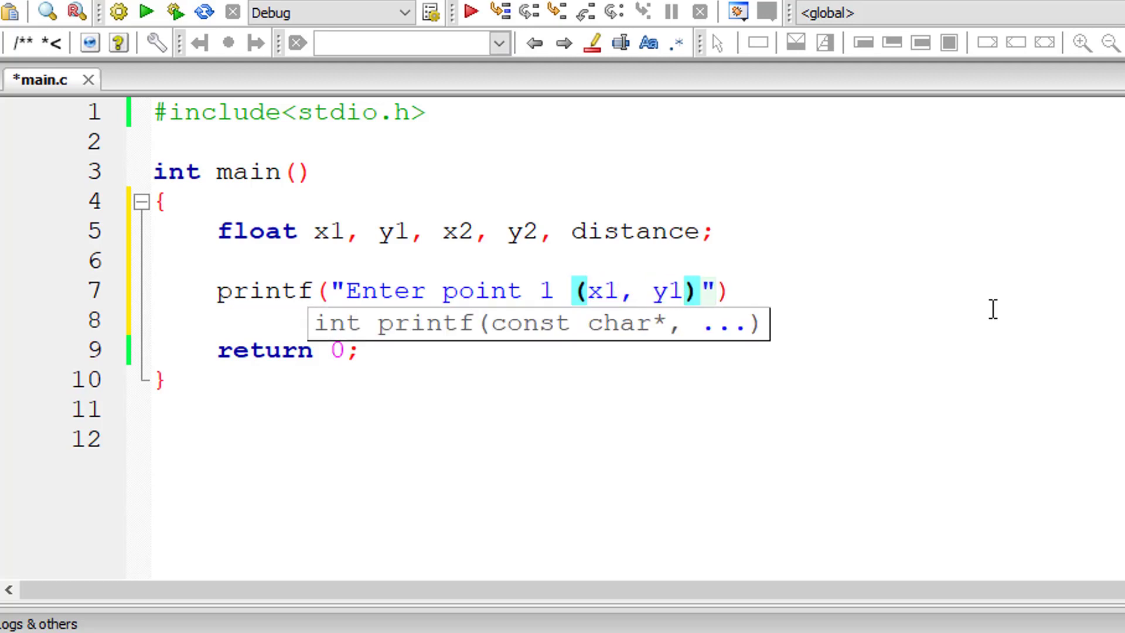
text(\n");)
click(492, 322)
text(scanf("%)
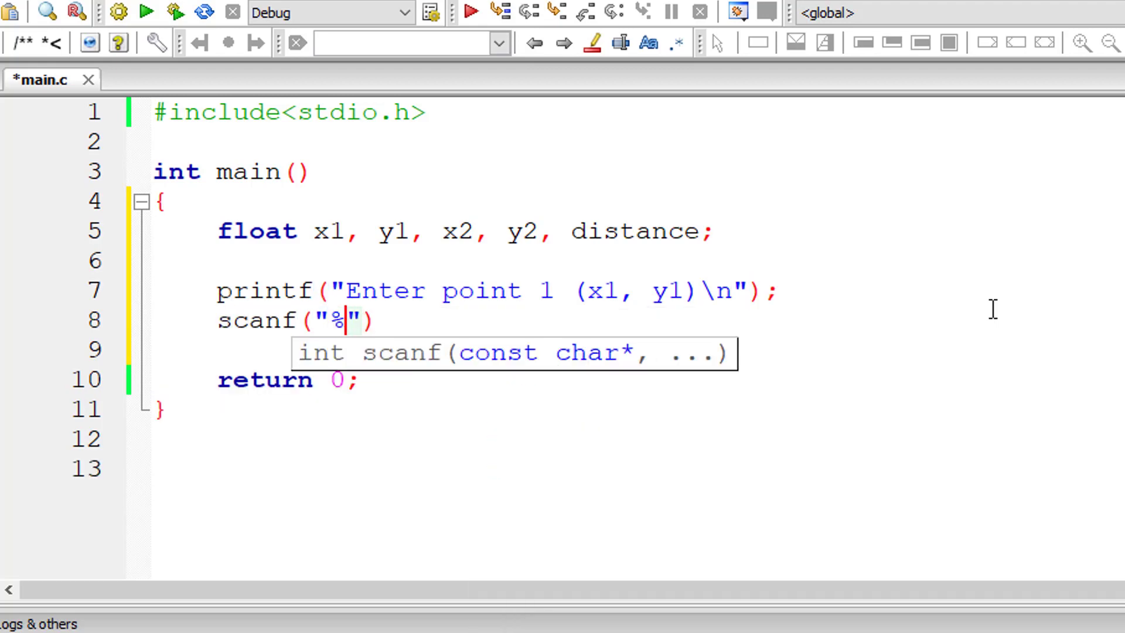
Read point 1 with scanf("%f%f", &x1, &y1);.
text(f%f",)
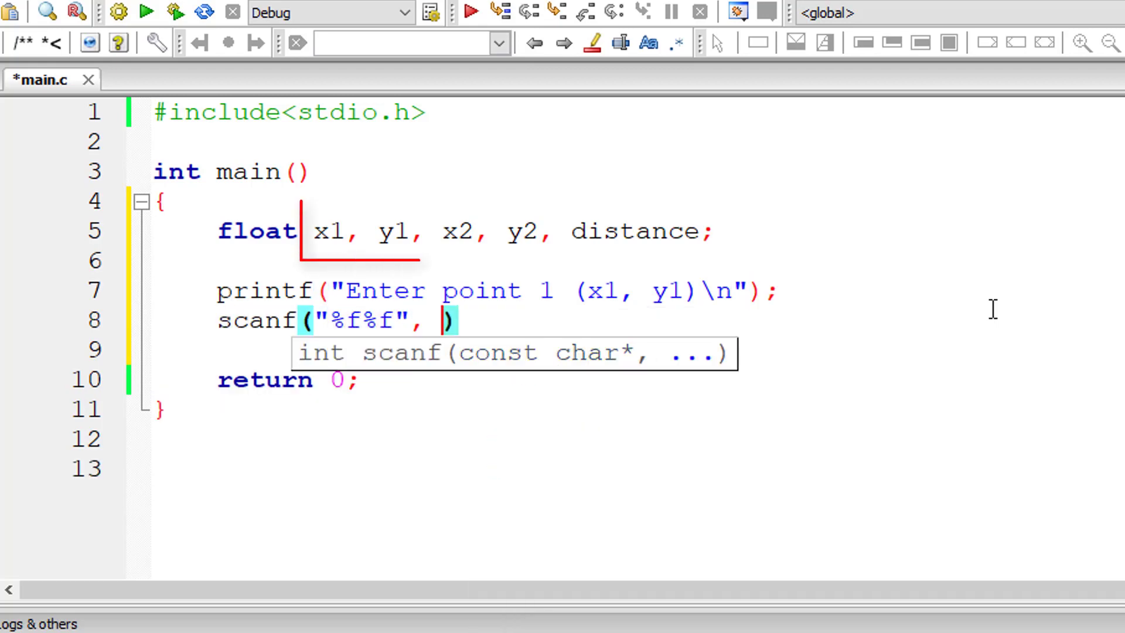
text(&x1)
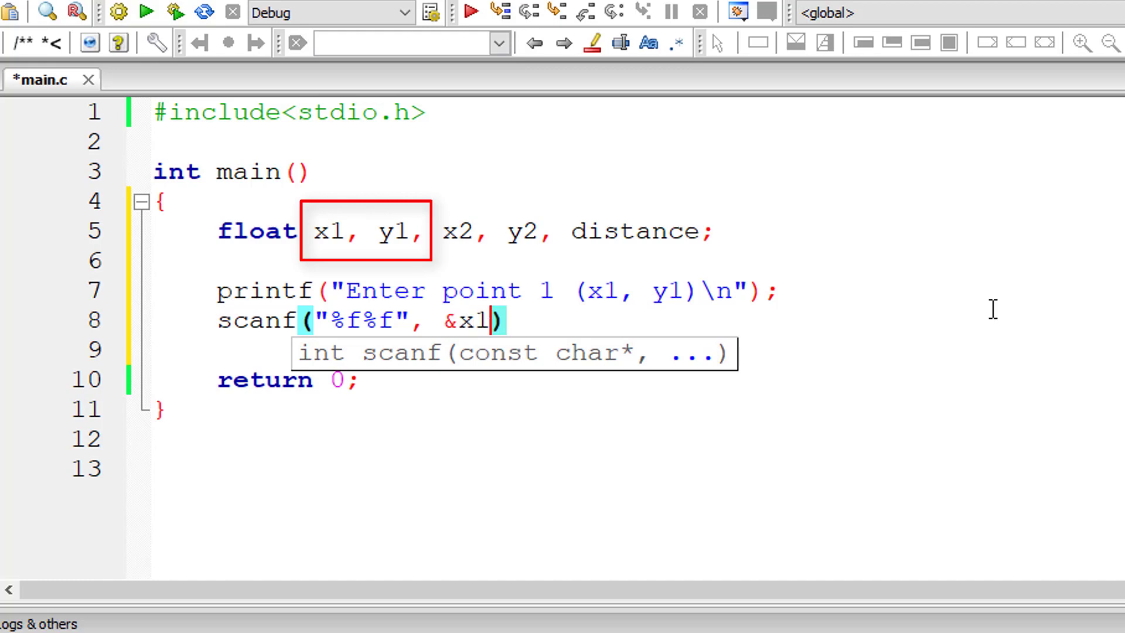
text(,)
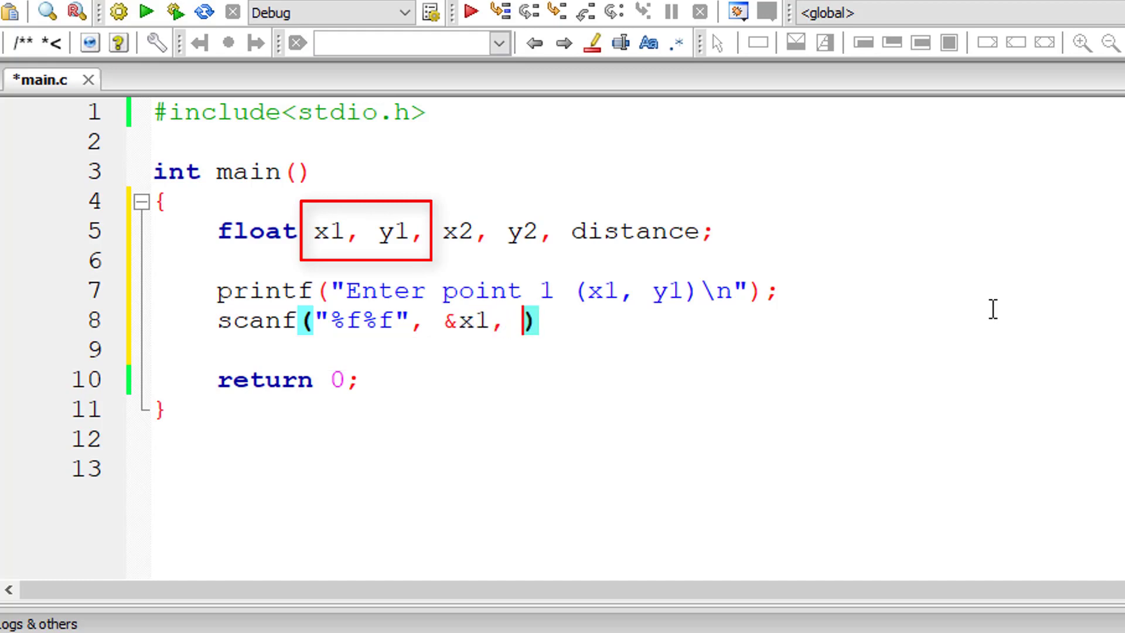
text(&y1)
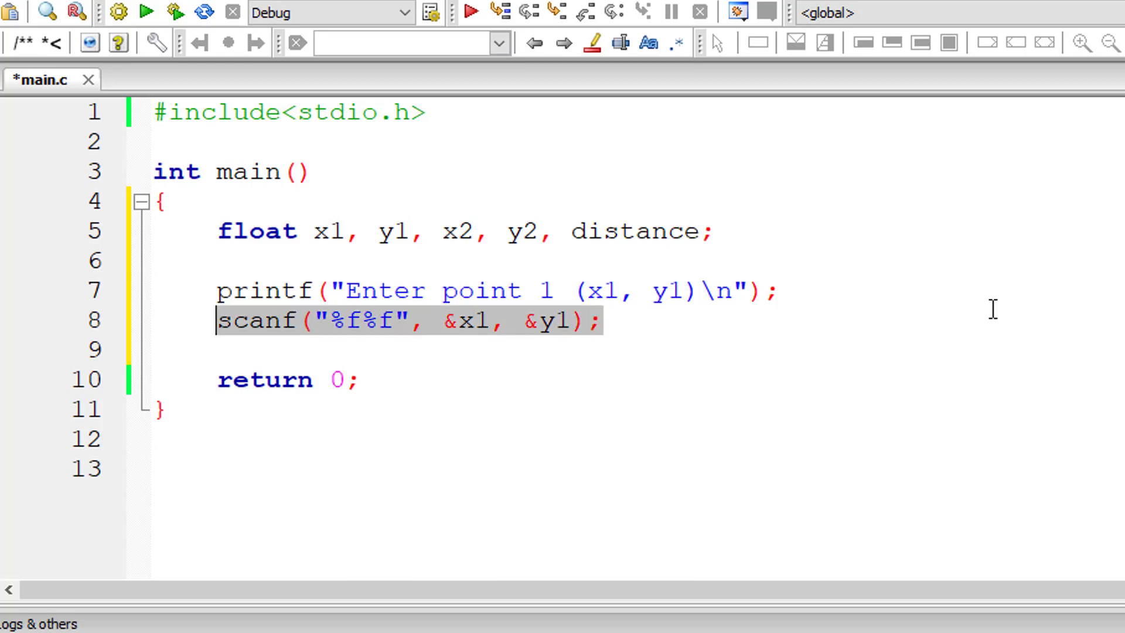
Paste the point 1 lines and change them to prompt for and read x2, y2.
key(Enter)
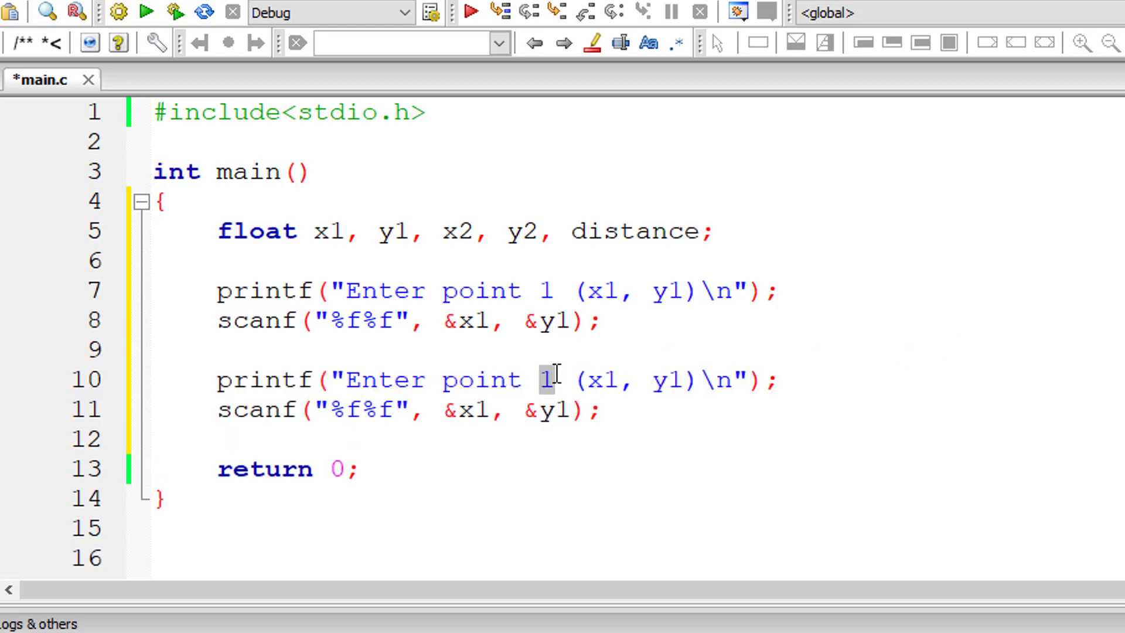
text(2)
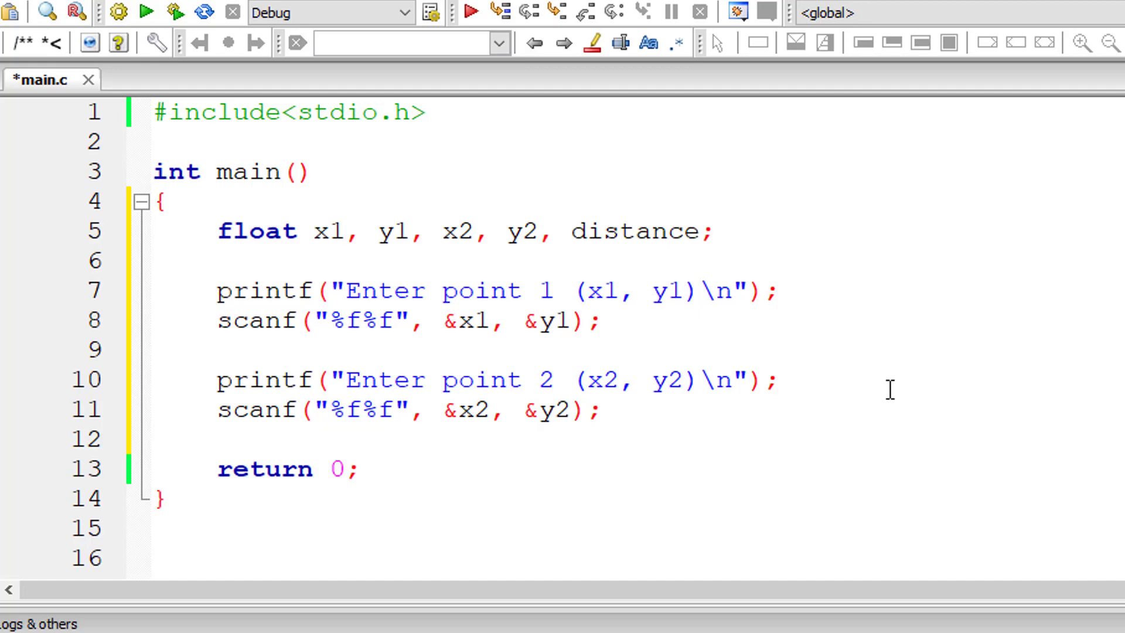
Begin the assignment distance = sqrt( with the first (x2 - x1) term.
text(dis)
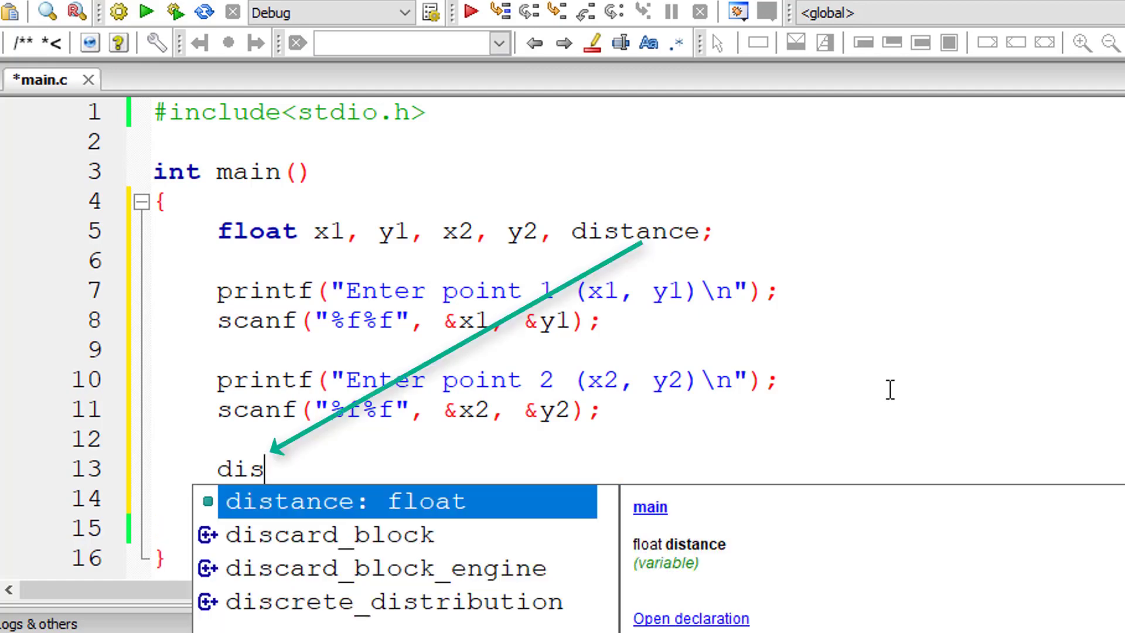
text(tance = sqr)
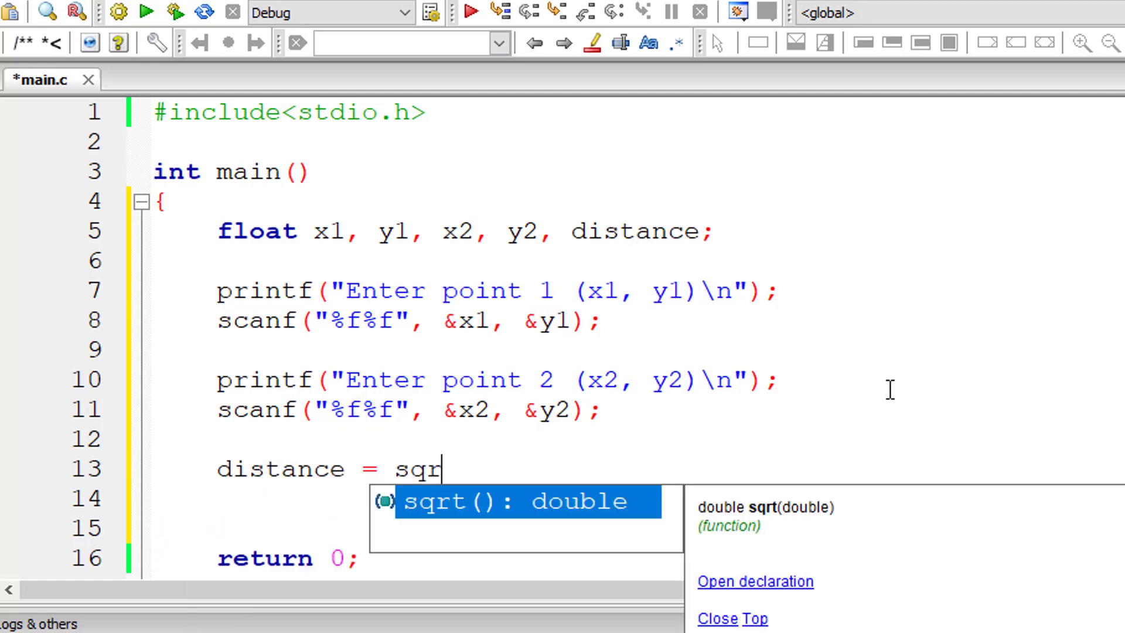
key(Return)
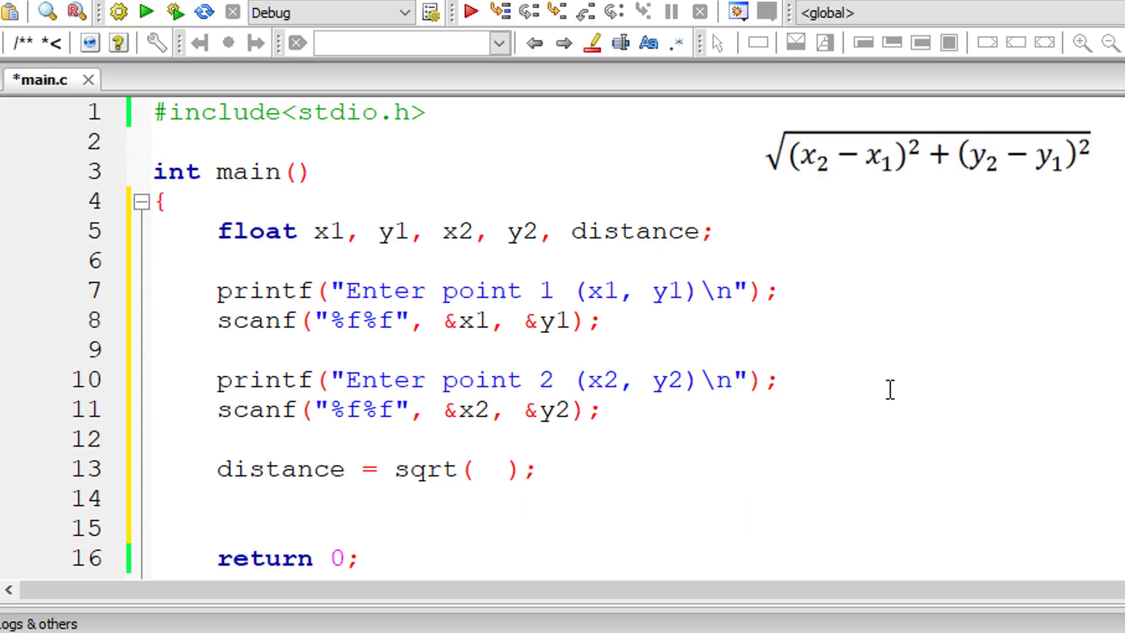
text(() +)
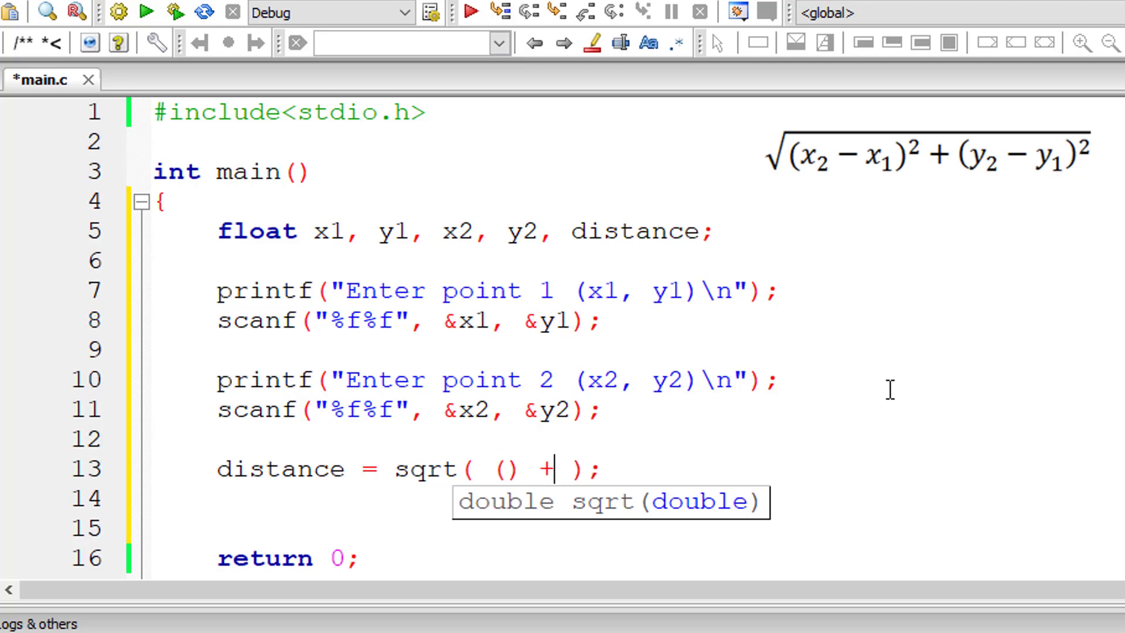
text(())
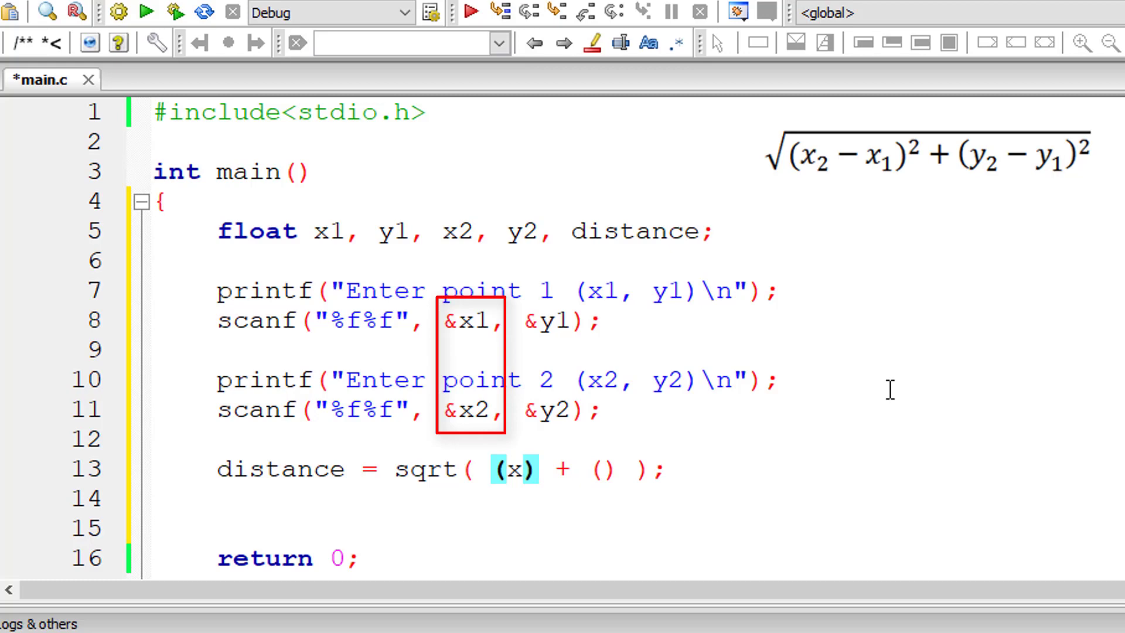
text(2 - x)
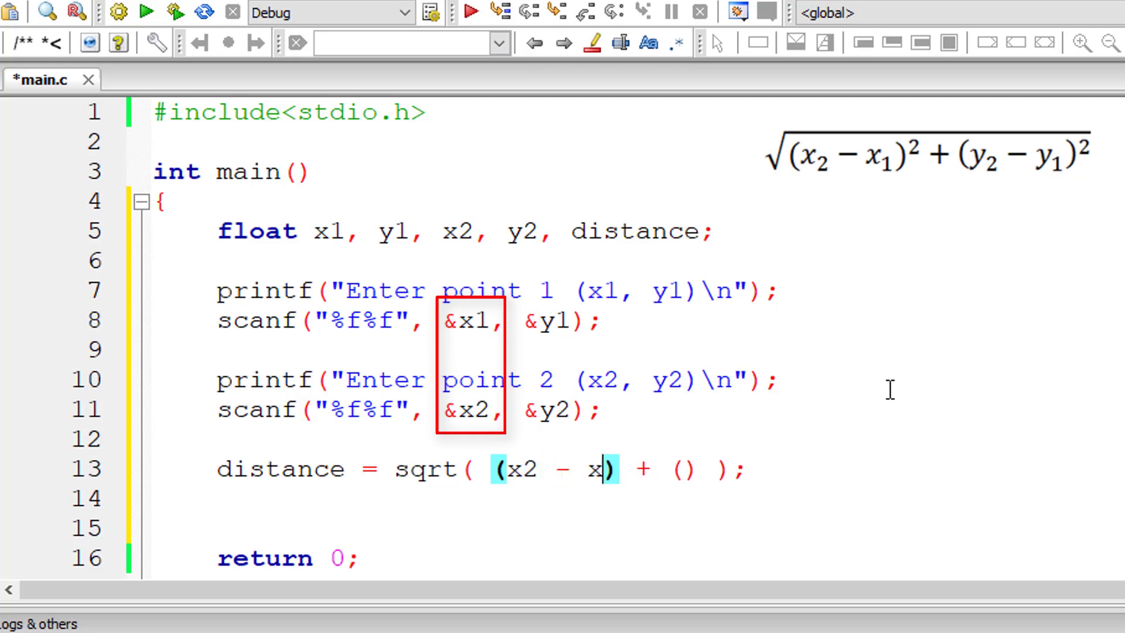
text(1)
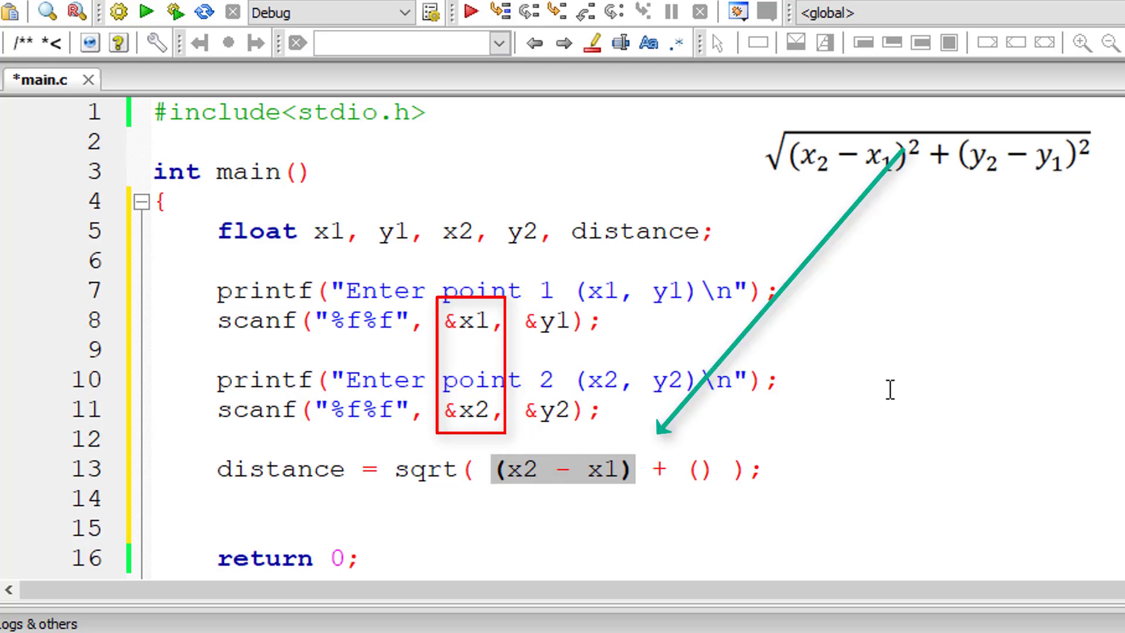
Complete the expression (x2 - x1)*(x2 - x1) + (y2 - y1)*(y2 - y1).
text((x2 - x1))
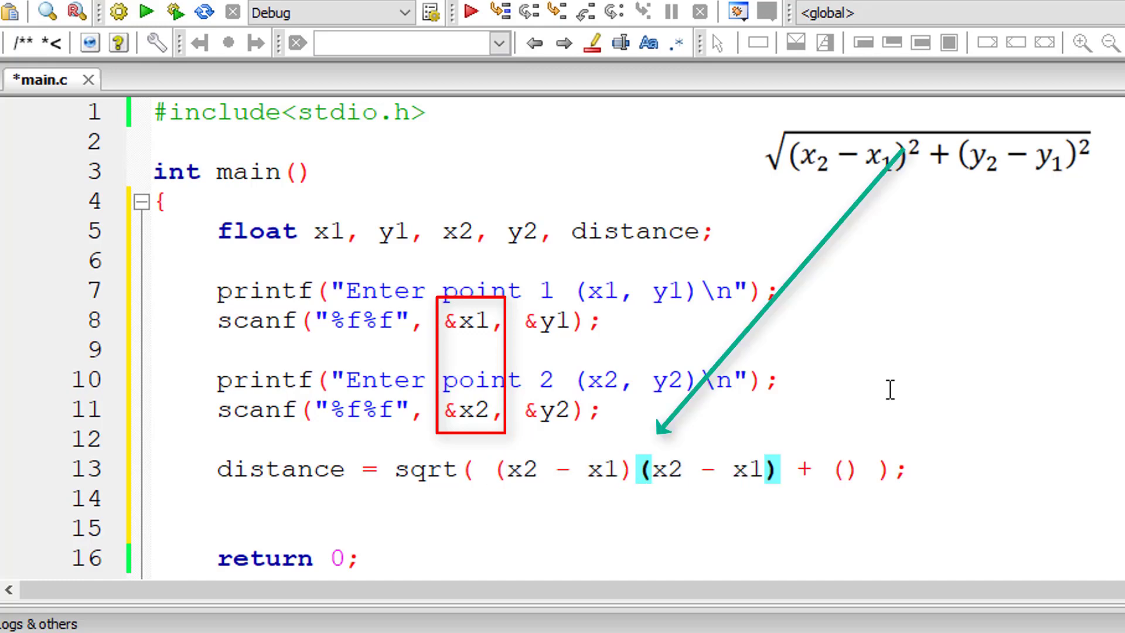
text(*)
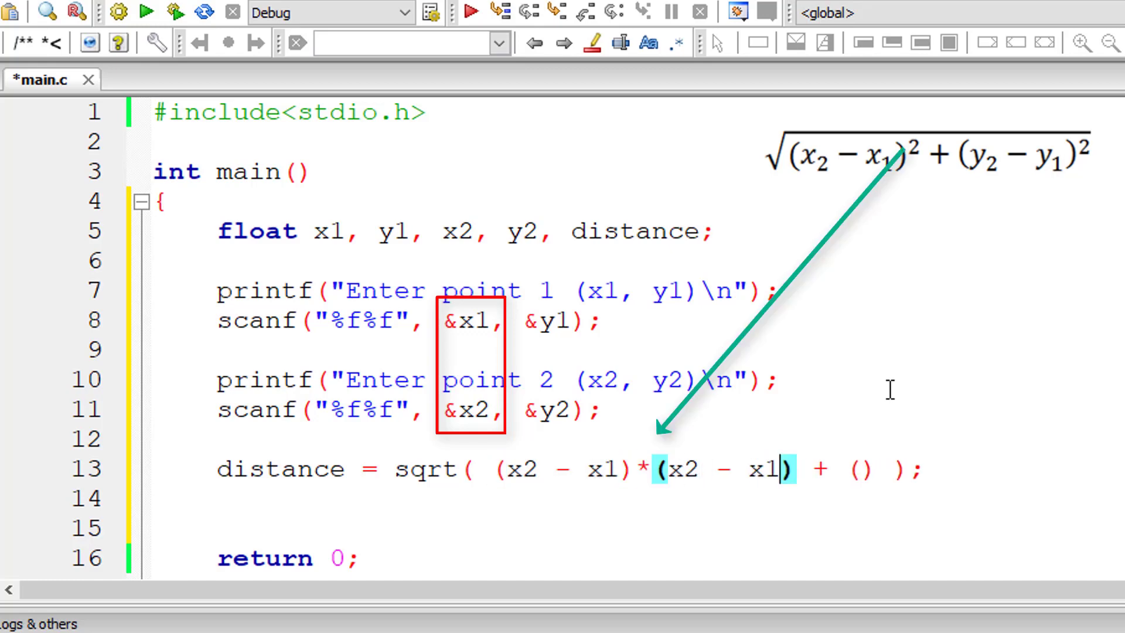
text(y)
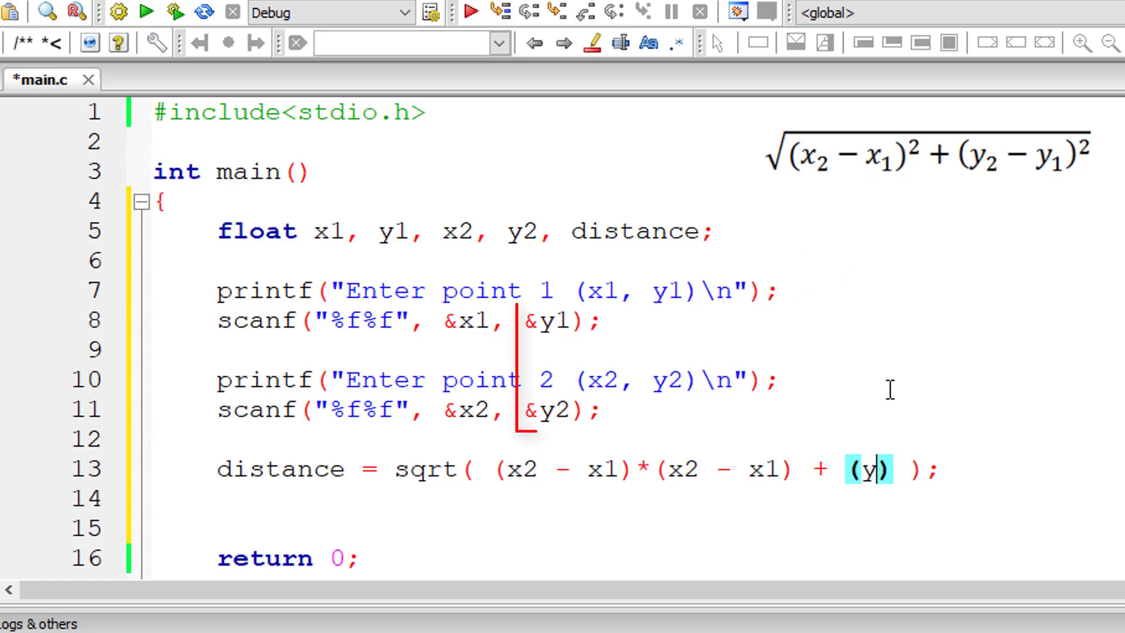
text(2 - y1)
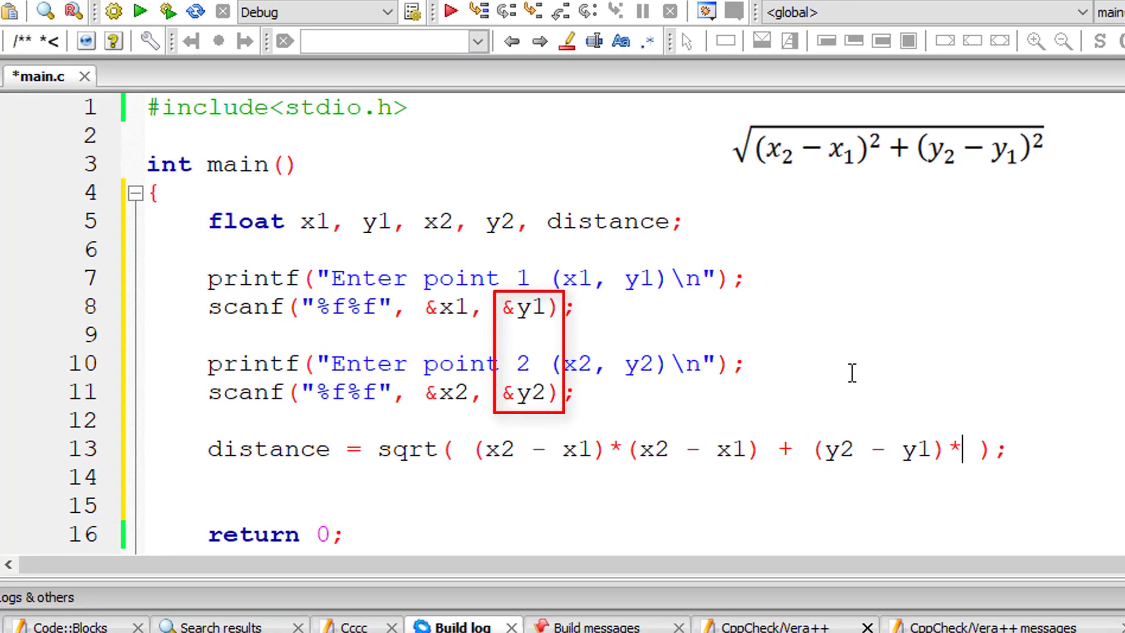
text((y2 - y1))
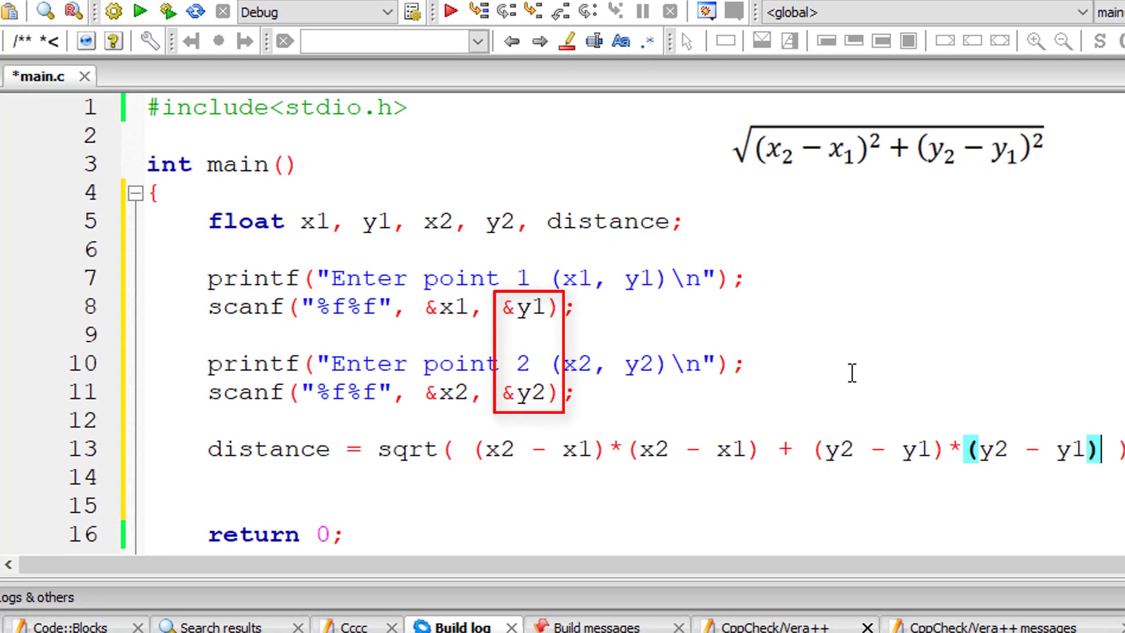
text(printf("Distan)
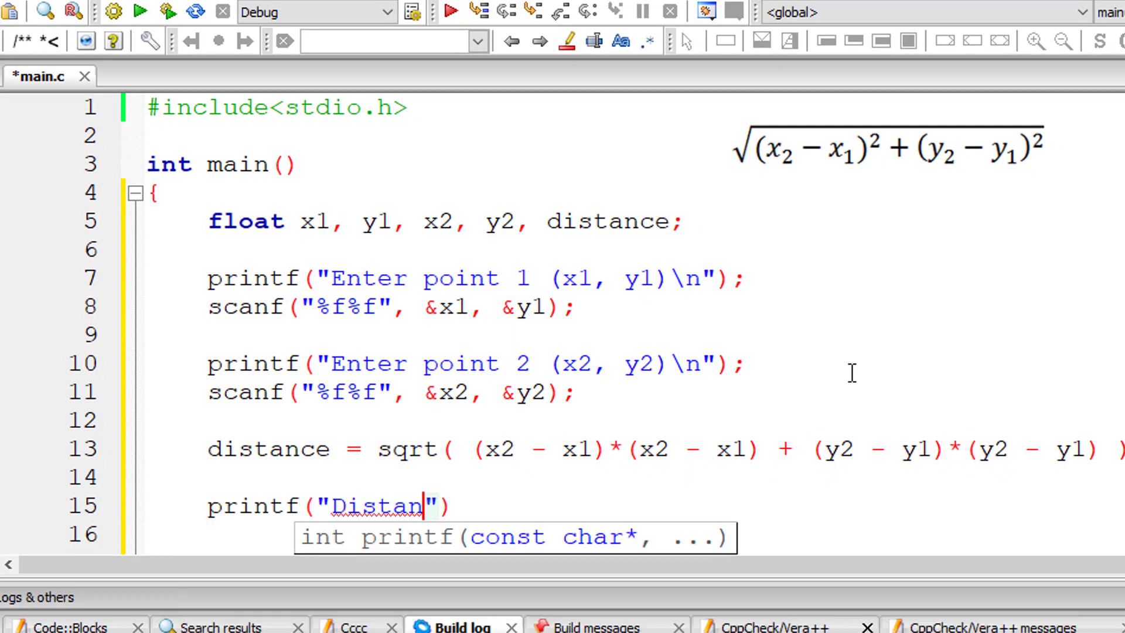
Type the format string "Distance between (%f, %f) and (%f, %f) is %f\n".
text(ce between)
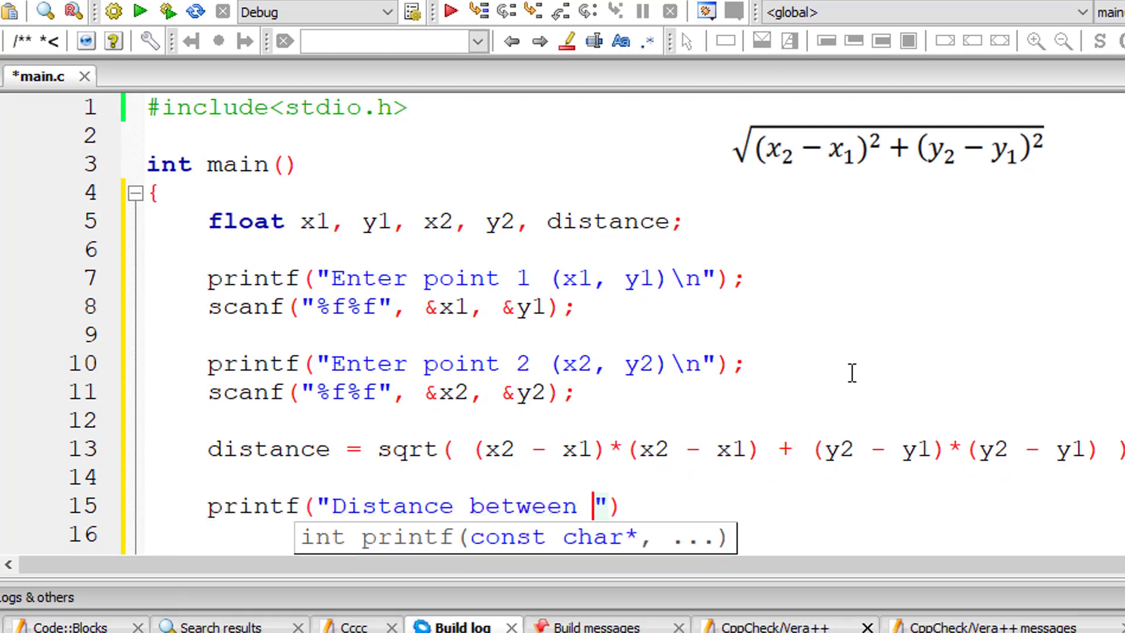
text(()
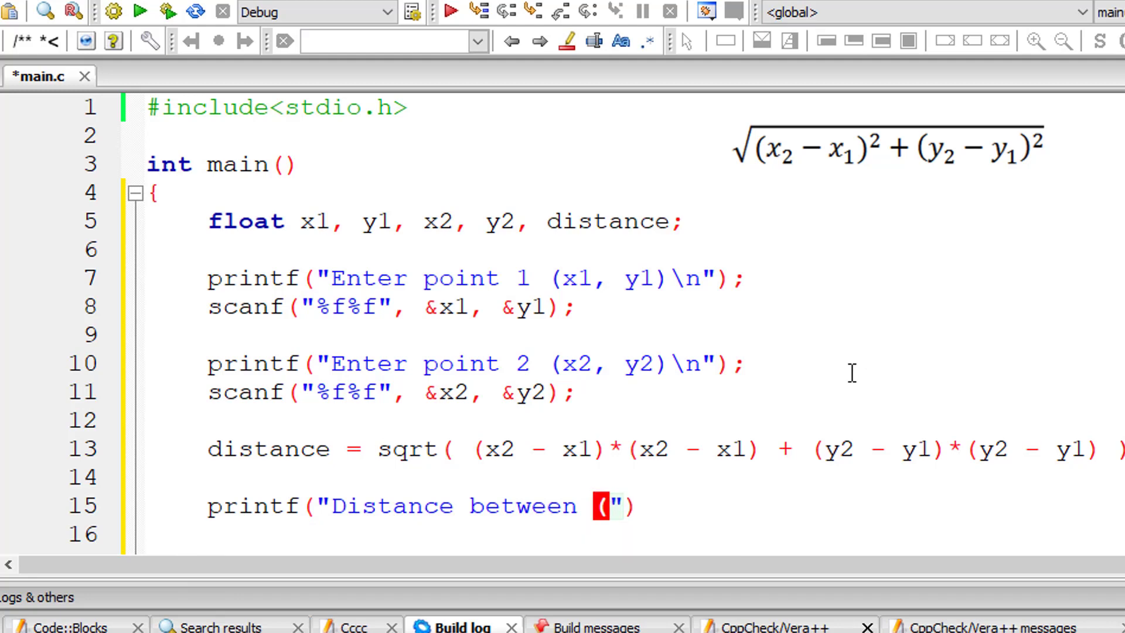
text(%f,)
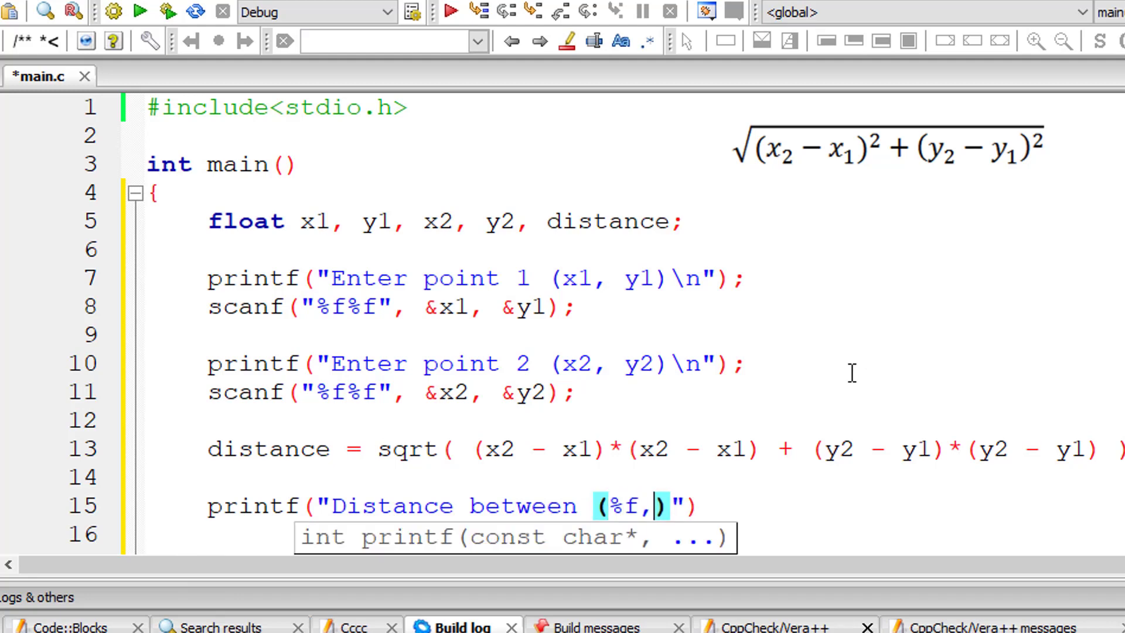
text(%f) and (%)
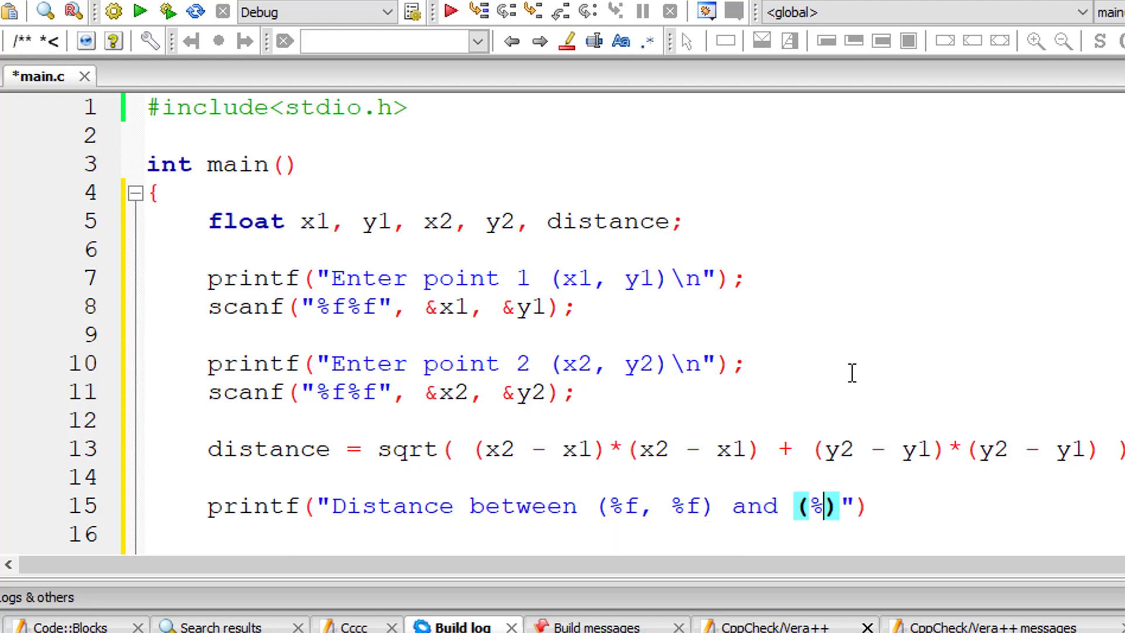
text(f)
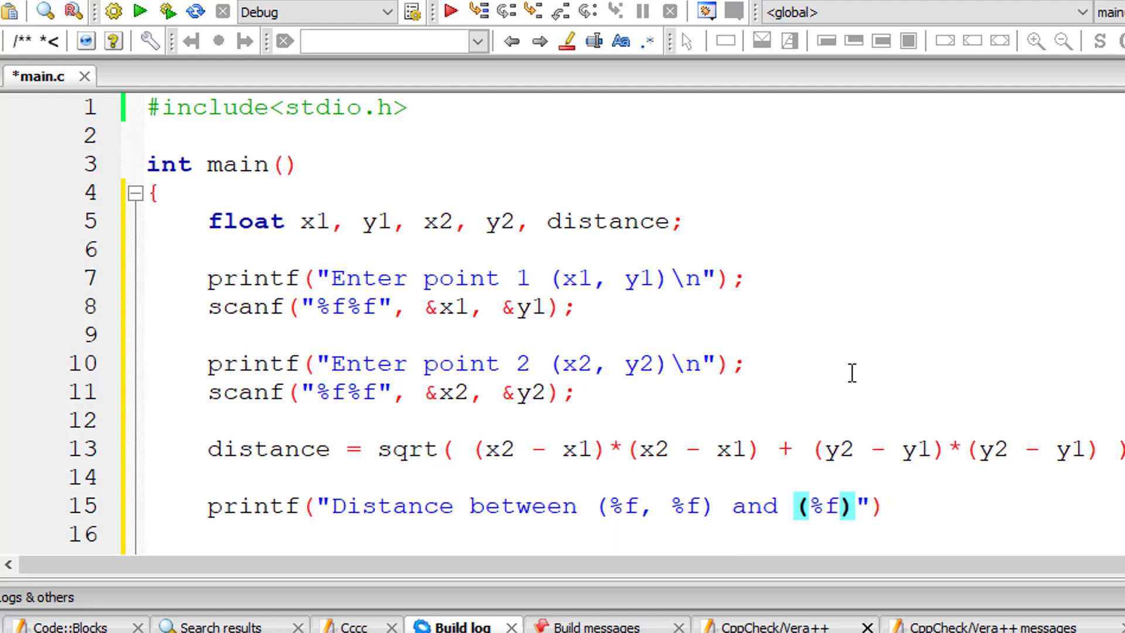
text(, %f)
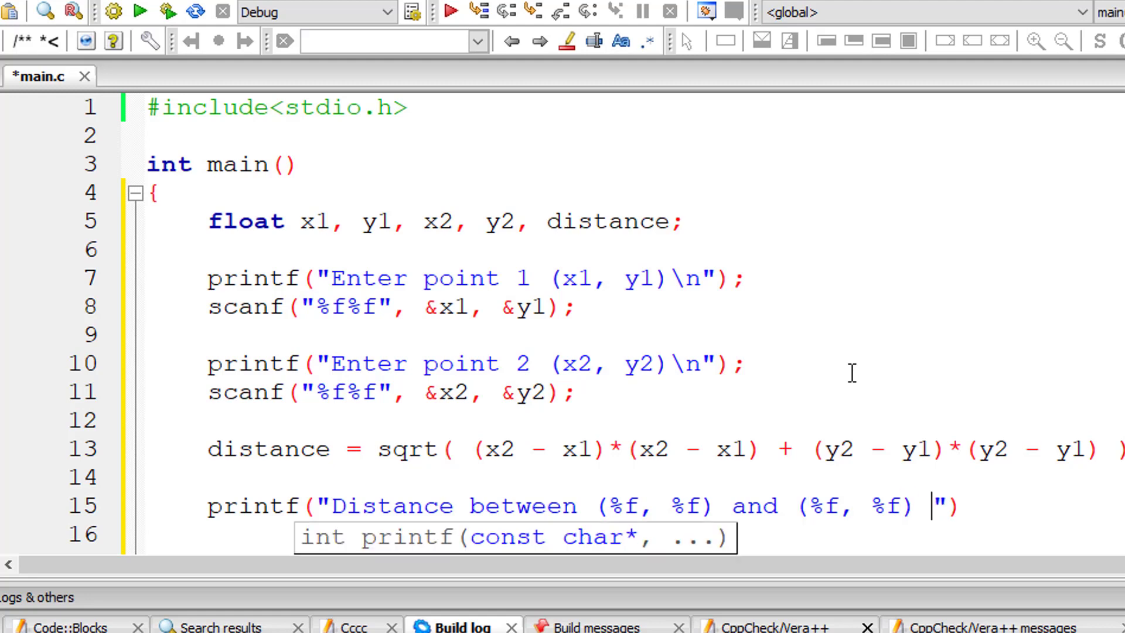
text(is %)
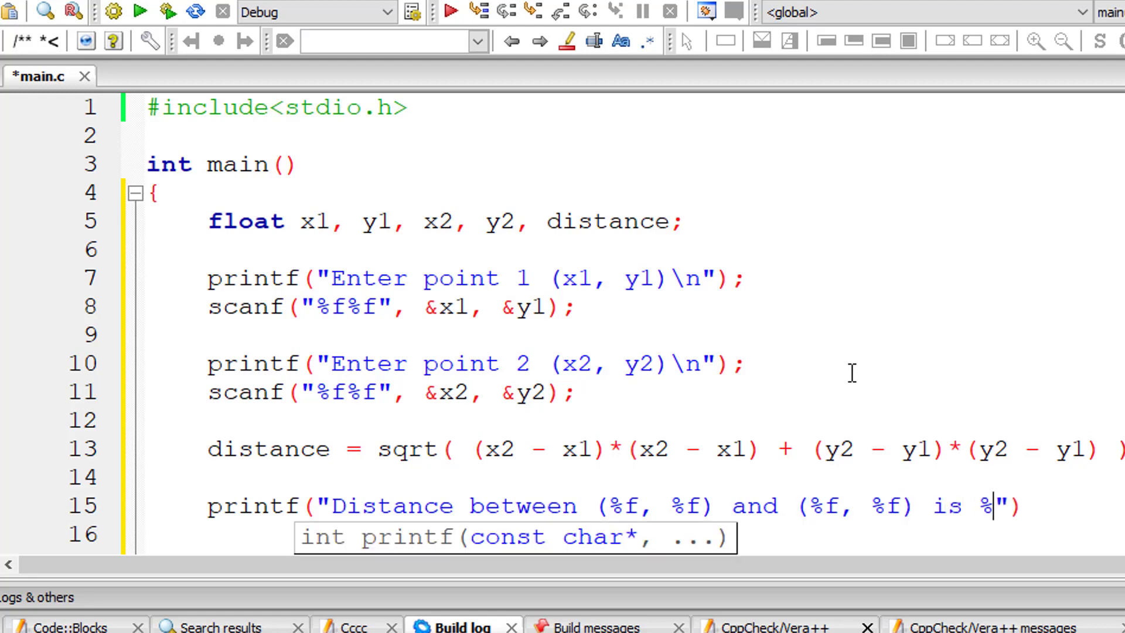
text(f\n)
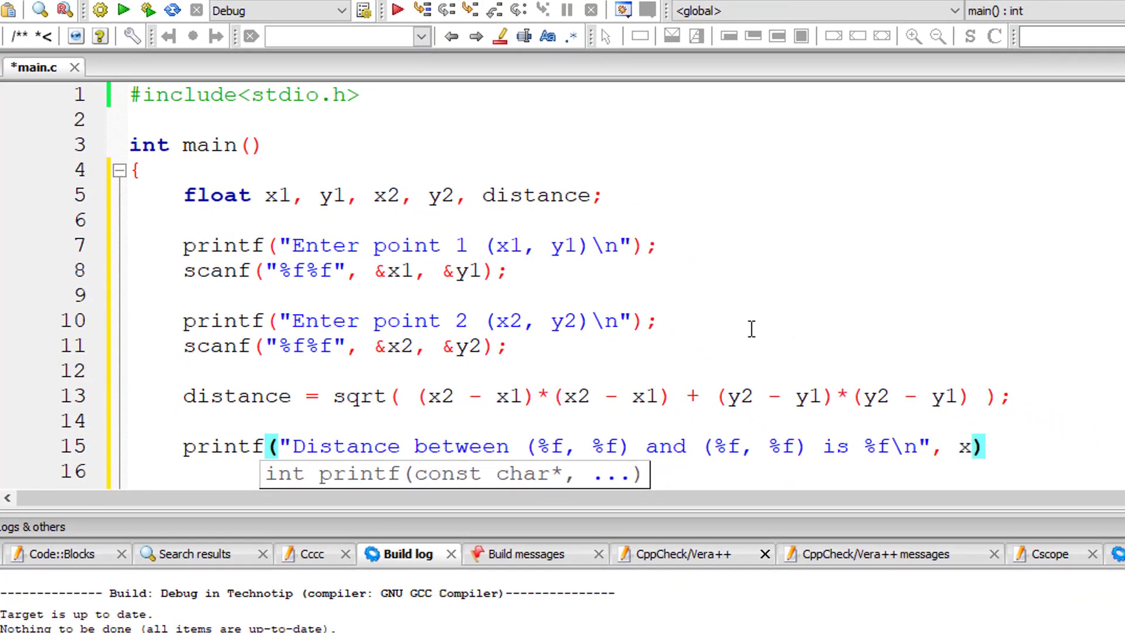
Pass x1, y1, x2, y2, distance as the printf arguments and save main.c.
text(1)
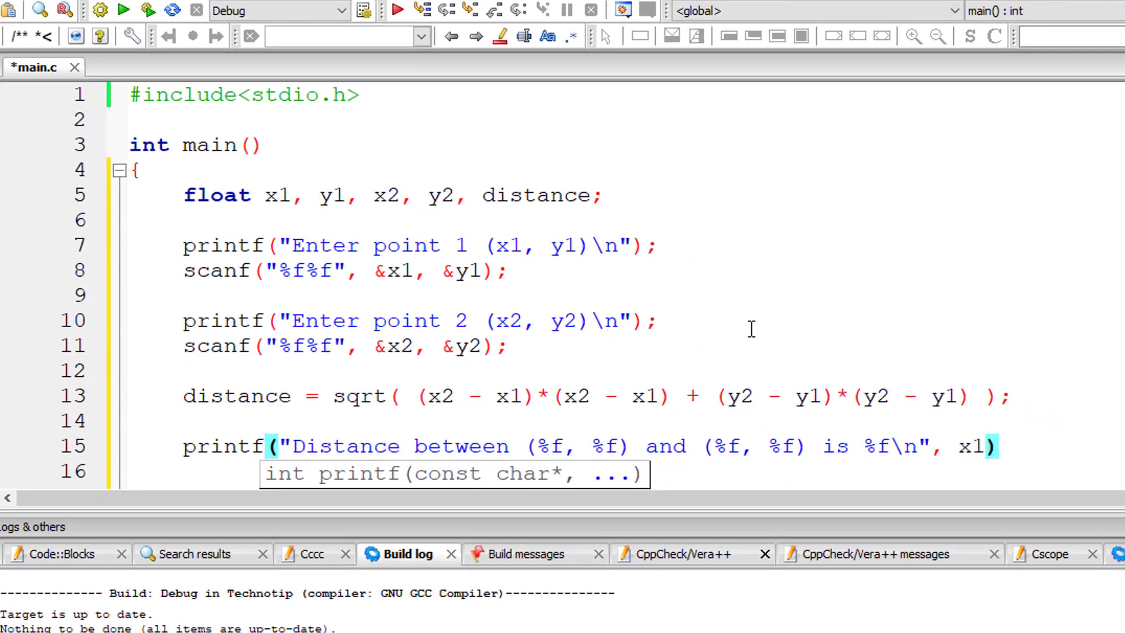
text(, y1,)
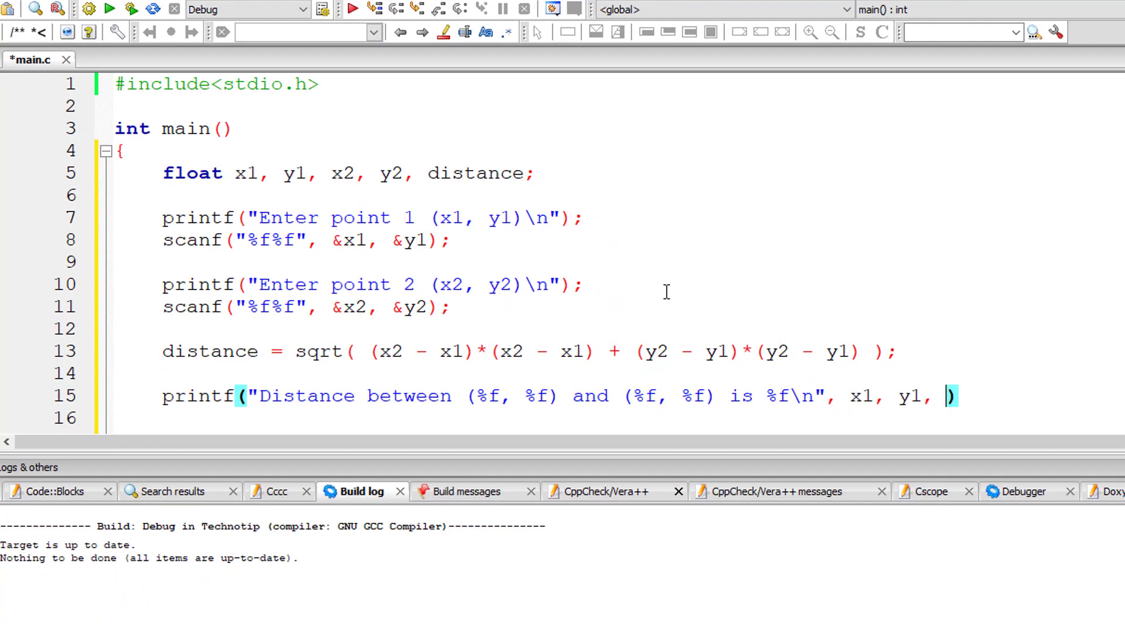
text(x2, y2)
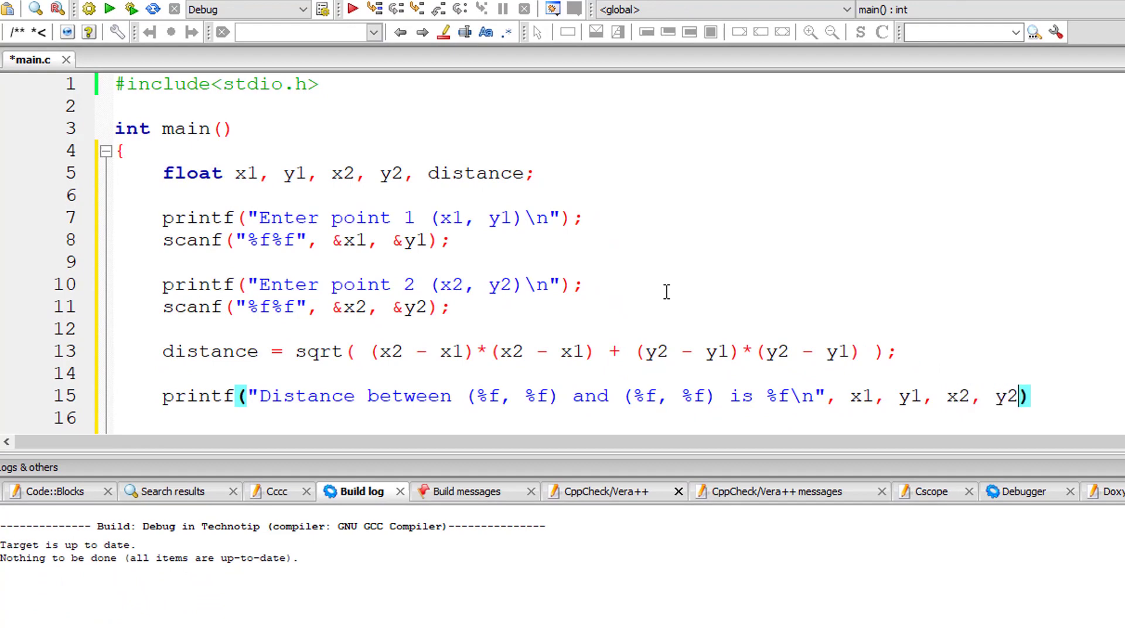
text(, distance)
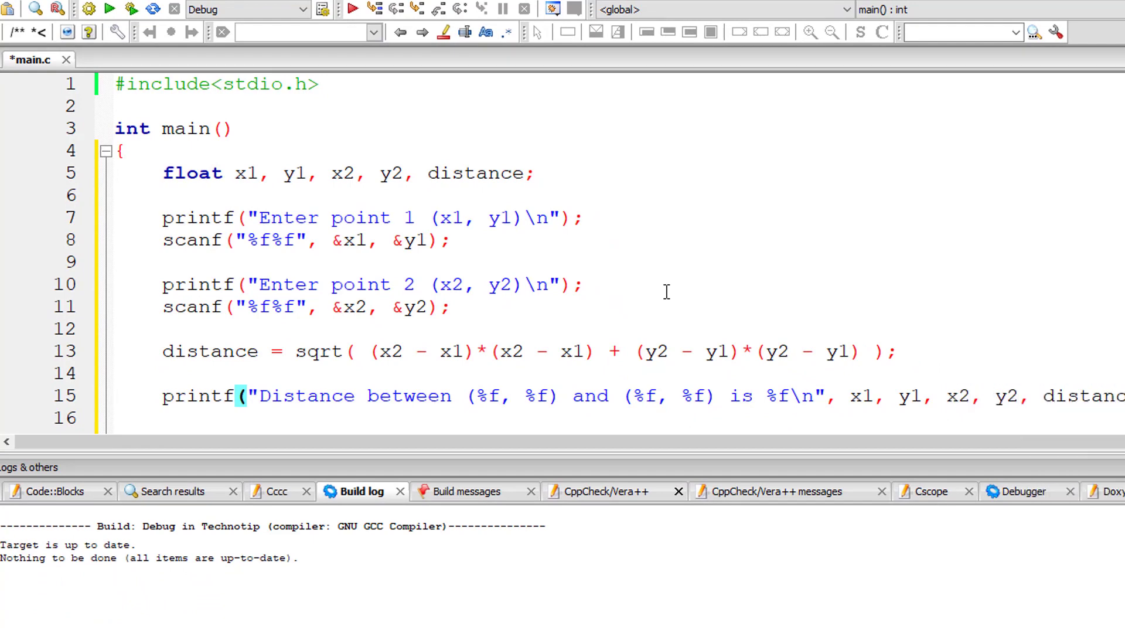
key(ctrl+s)
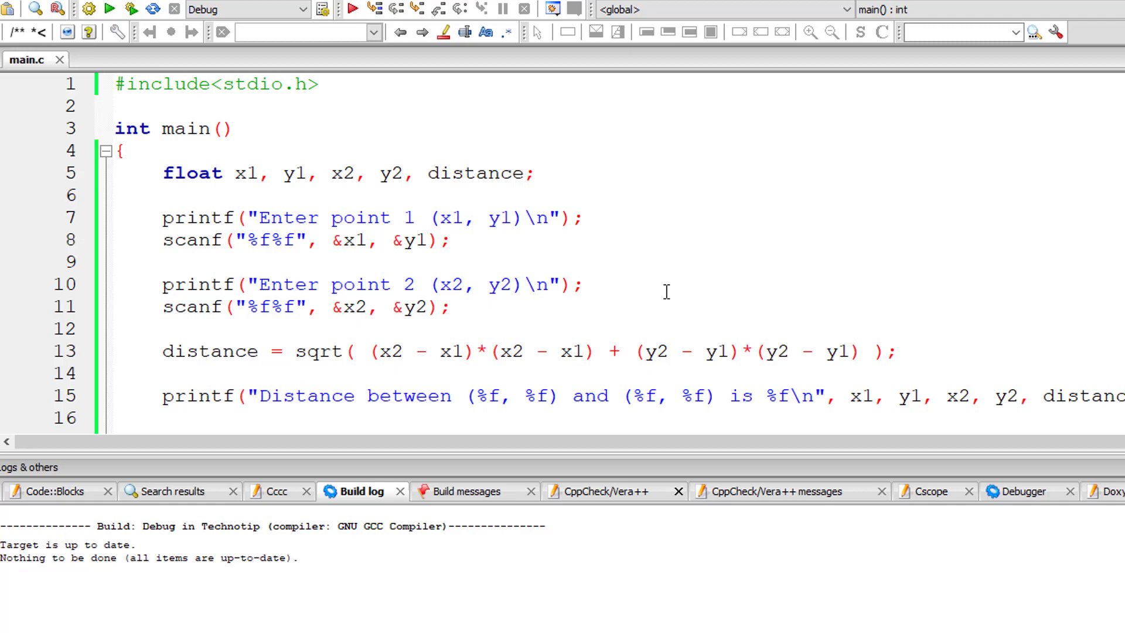
scroll(down, 3)
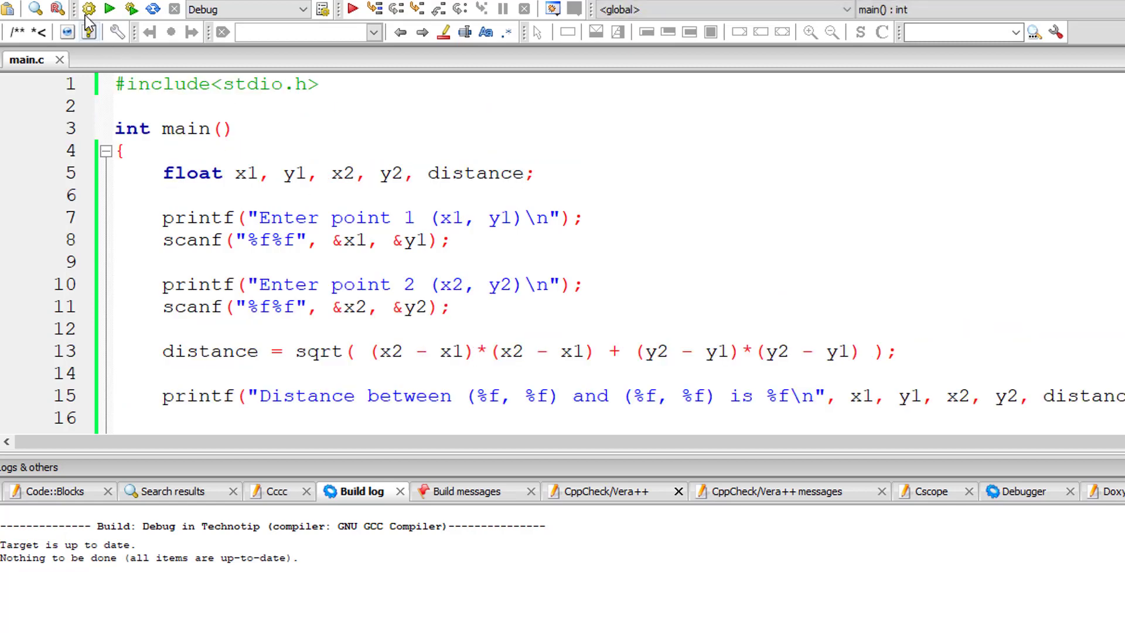
Build to surface the sqrt implicit-declaration warnings, then add #include<math.h> on line 2.
click(466, 492)
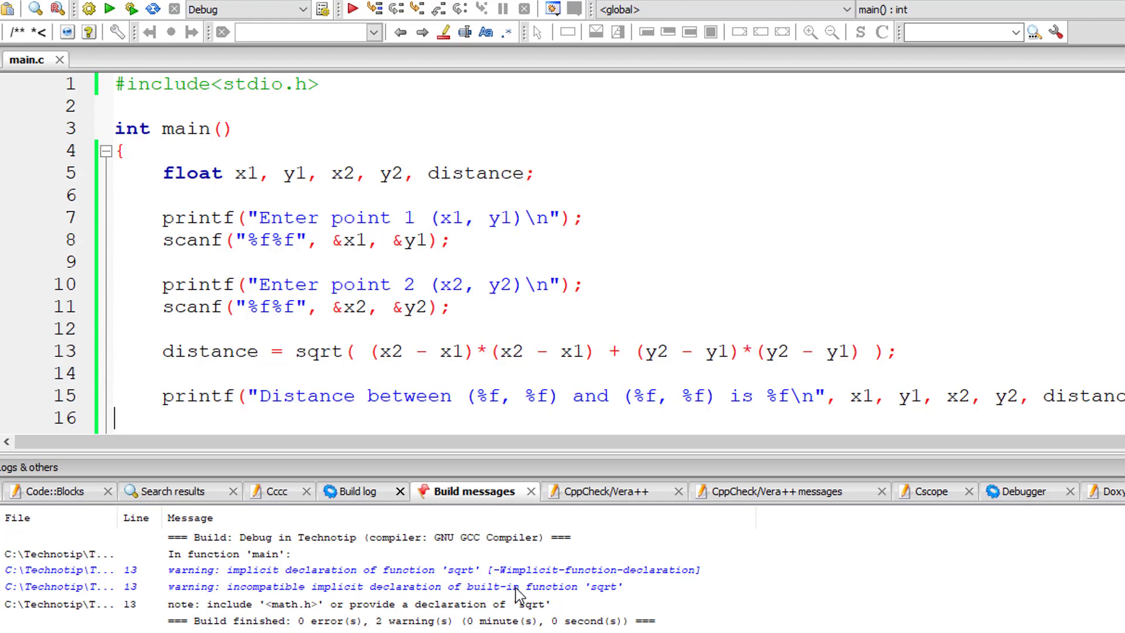
key(Return)
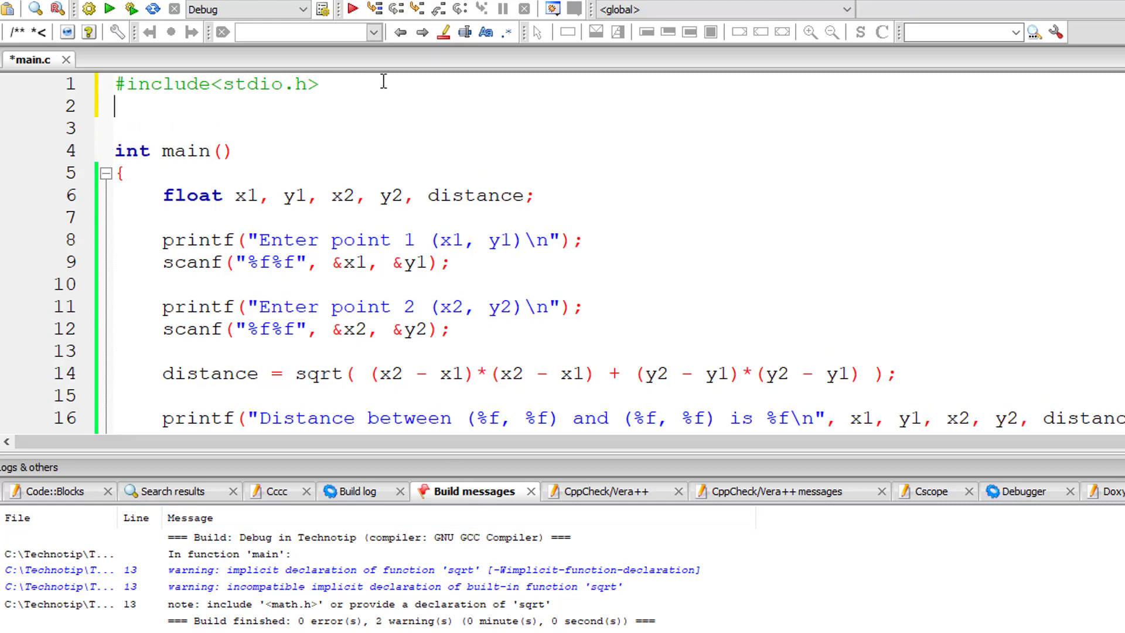
text(#include)
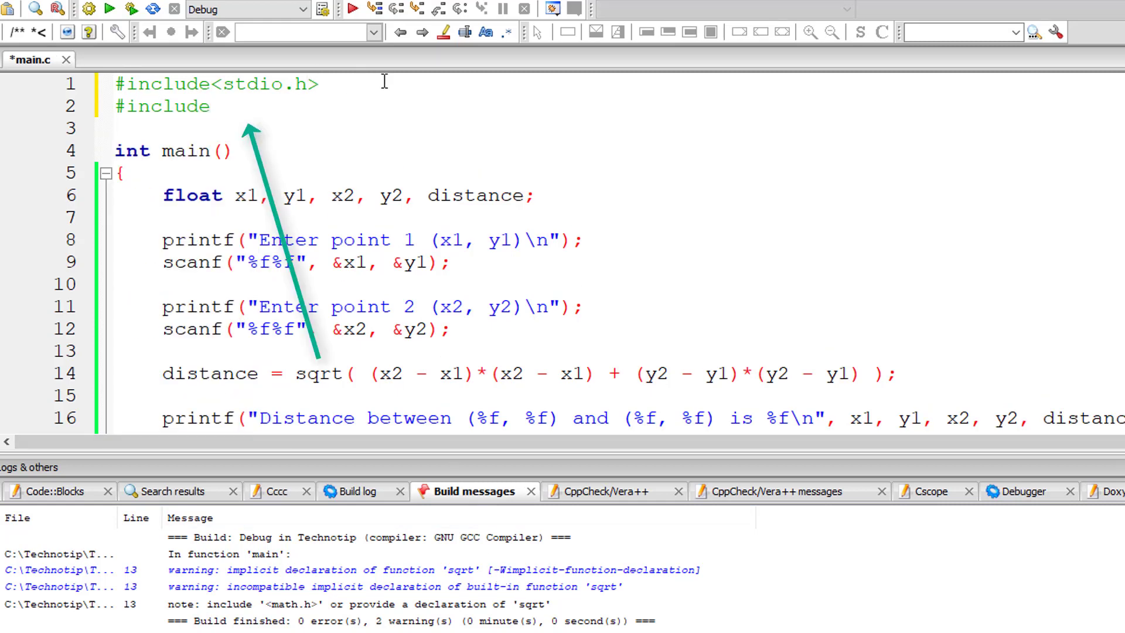
text(<math.h>)
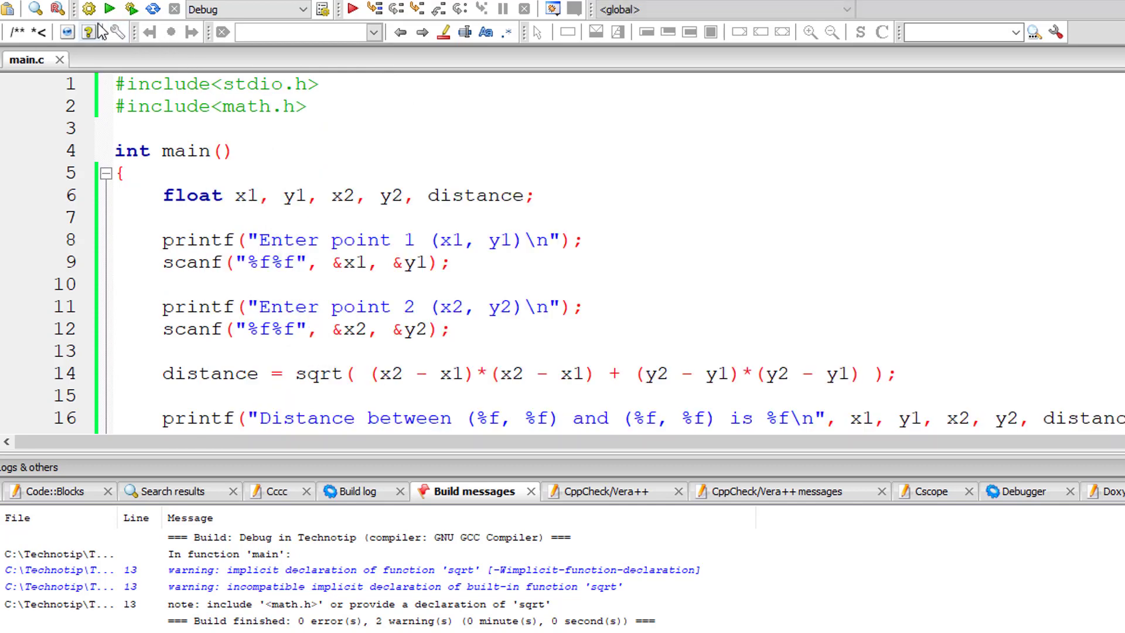
Rebuild with 0 warnings and run, entering (1, 2) and (5, 5) to get 5.000000.
click(109, 8)
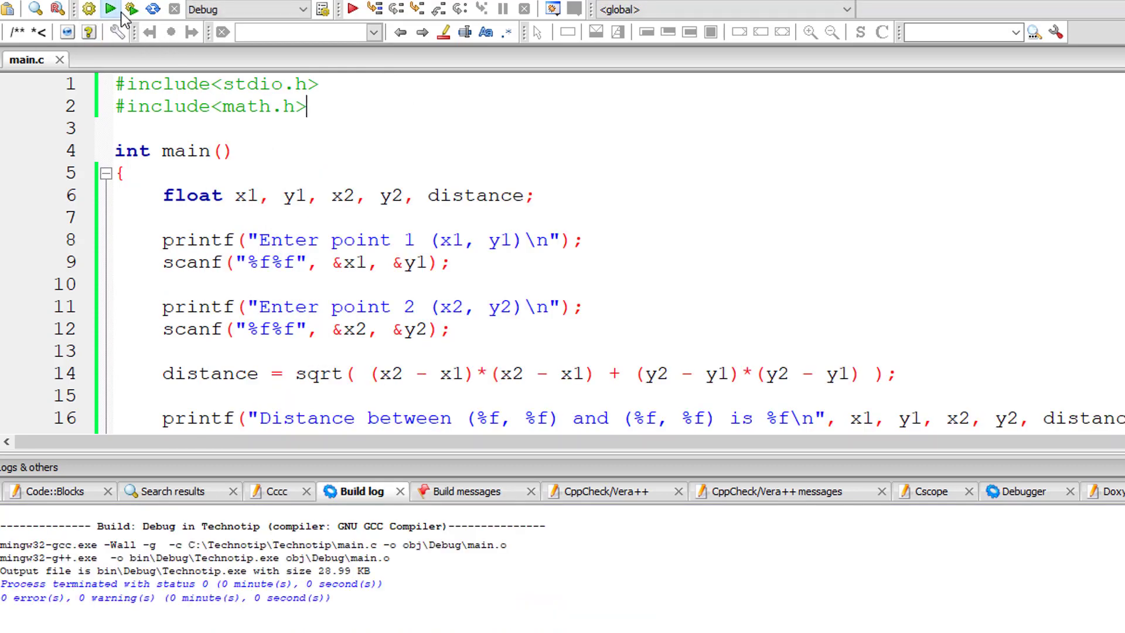
click(109, 9)
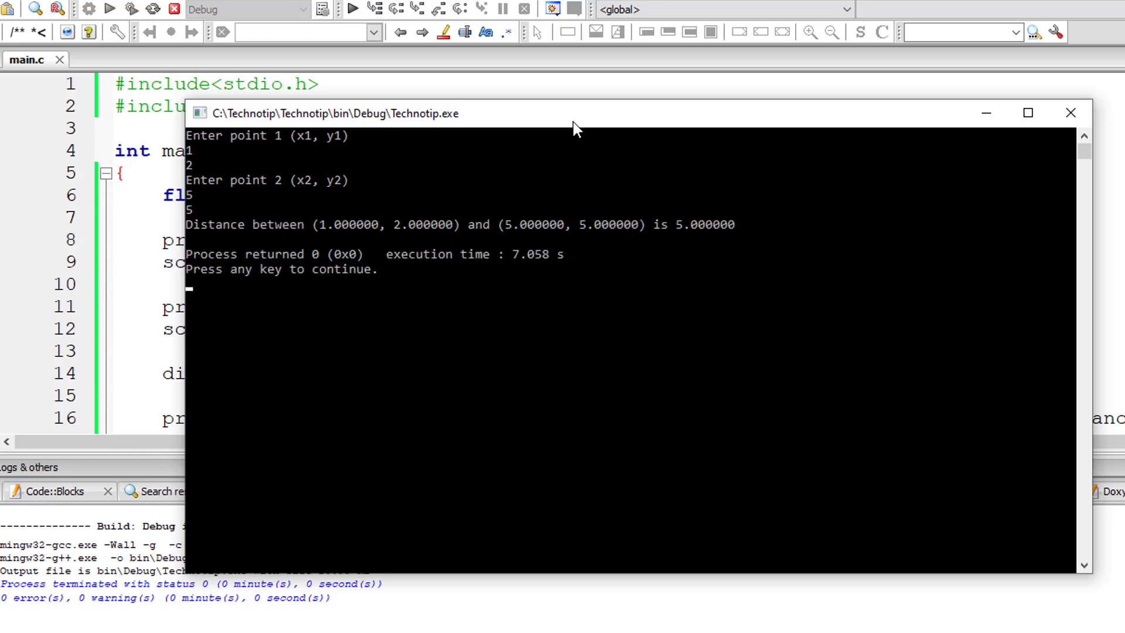
mouse_move(328, 249)
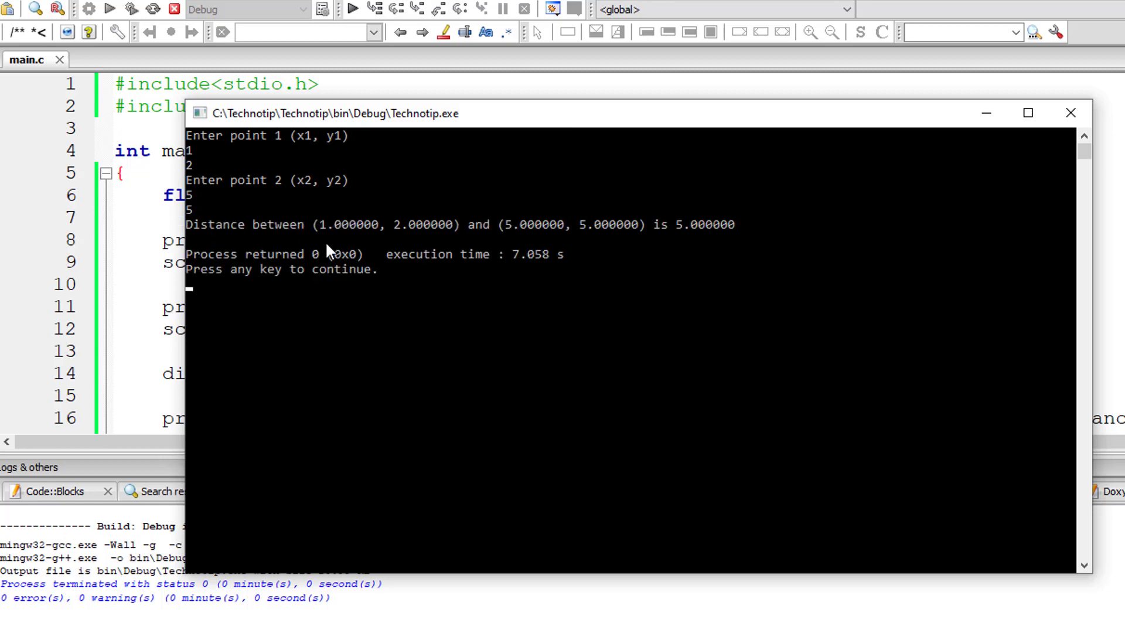
mouse_move(1011, 151)
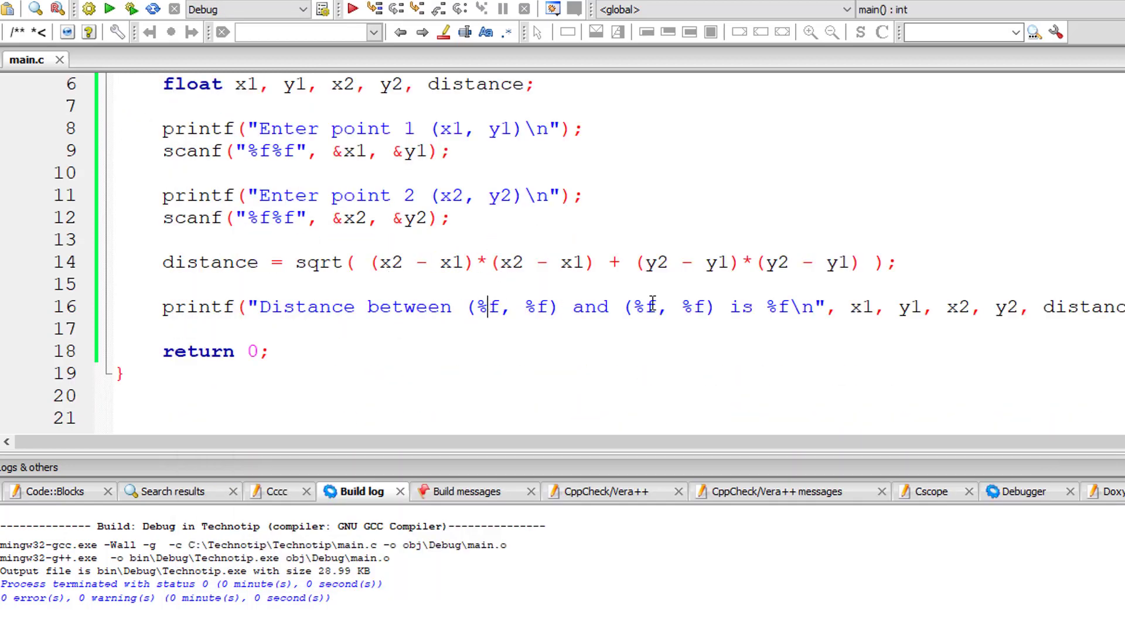
Change every %f in the distance printf to %0.2f, then rebuild and run.
text(0.2)
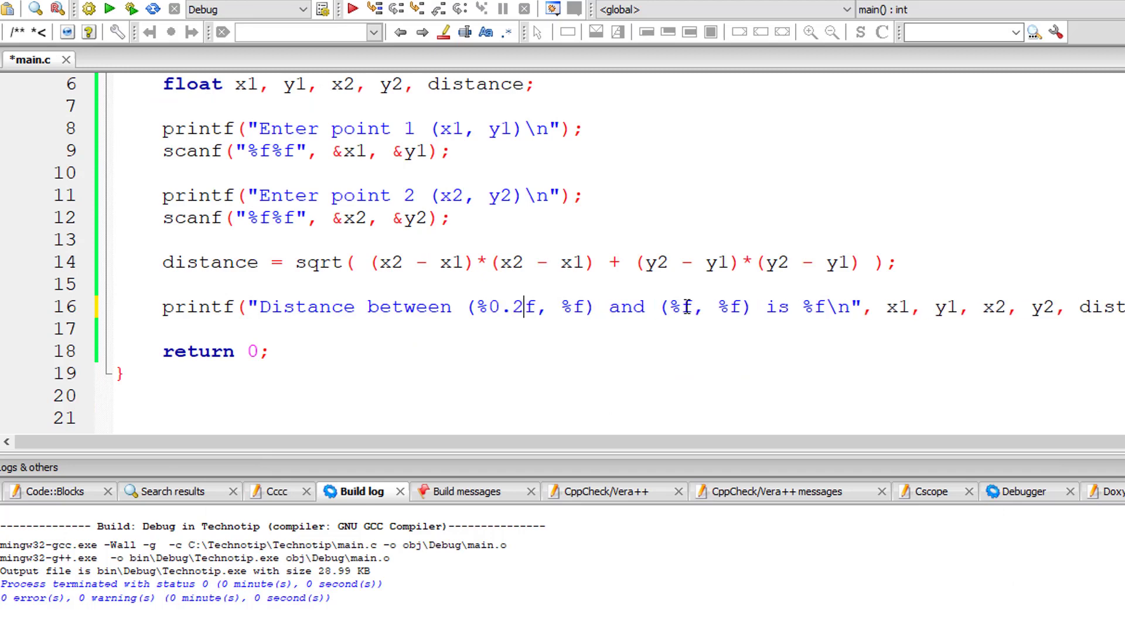
double_click(503, 306)
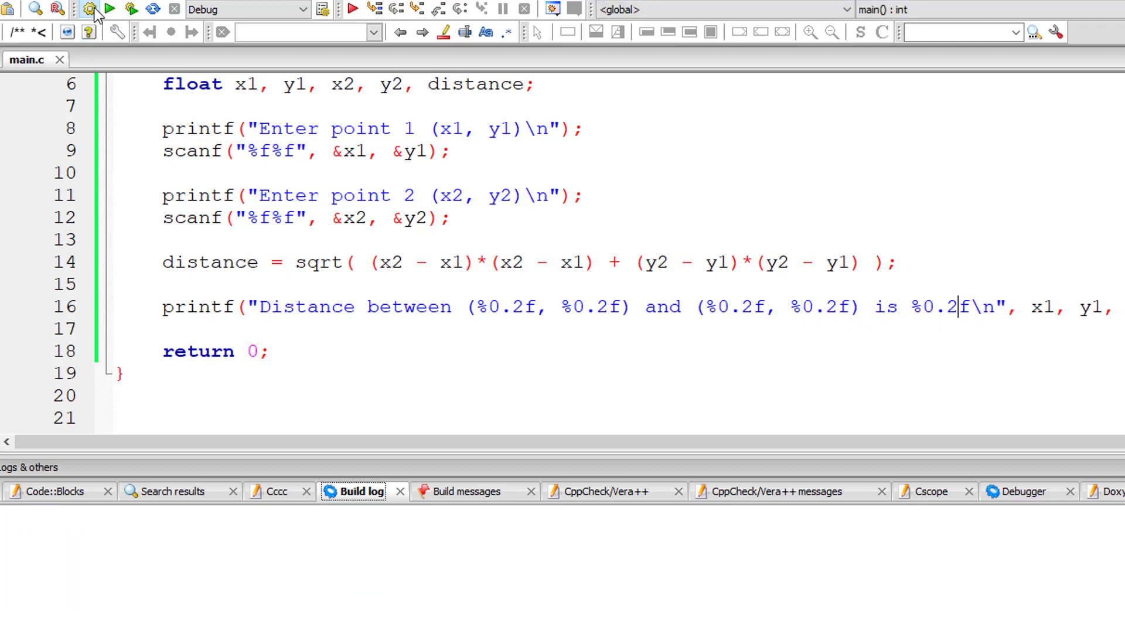
click(109, 9)
text(0)
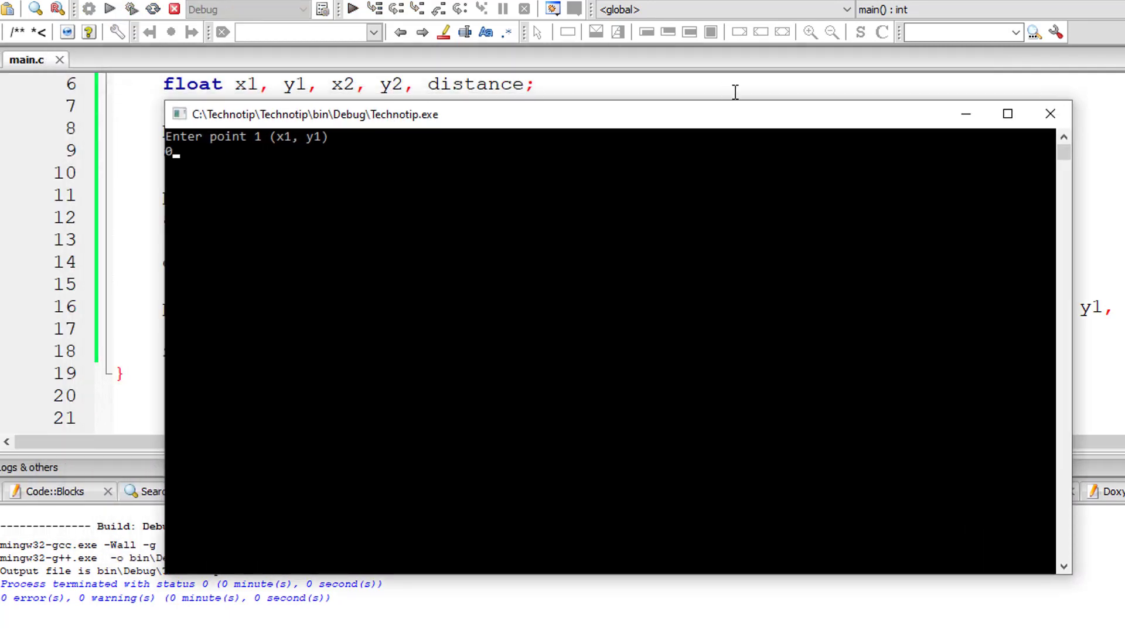
Enter points (0, 0) and (10, 5) in the console and confirm distance 11.18.
key(Return)
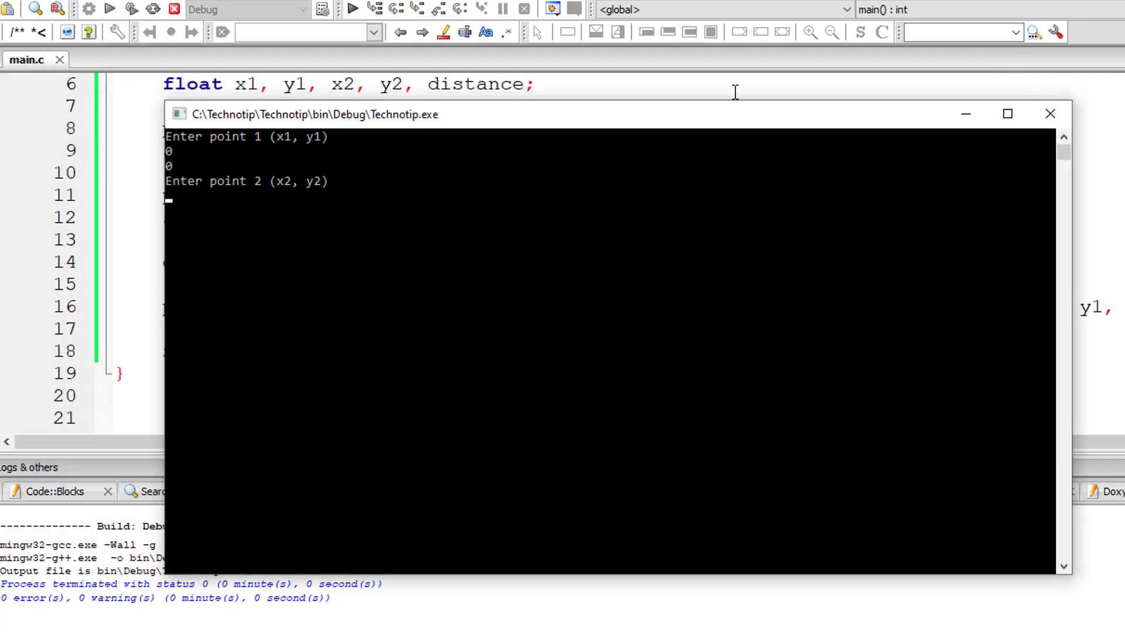
text(10)
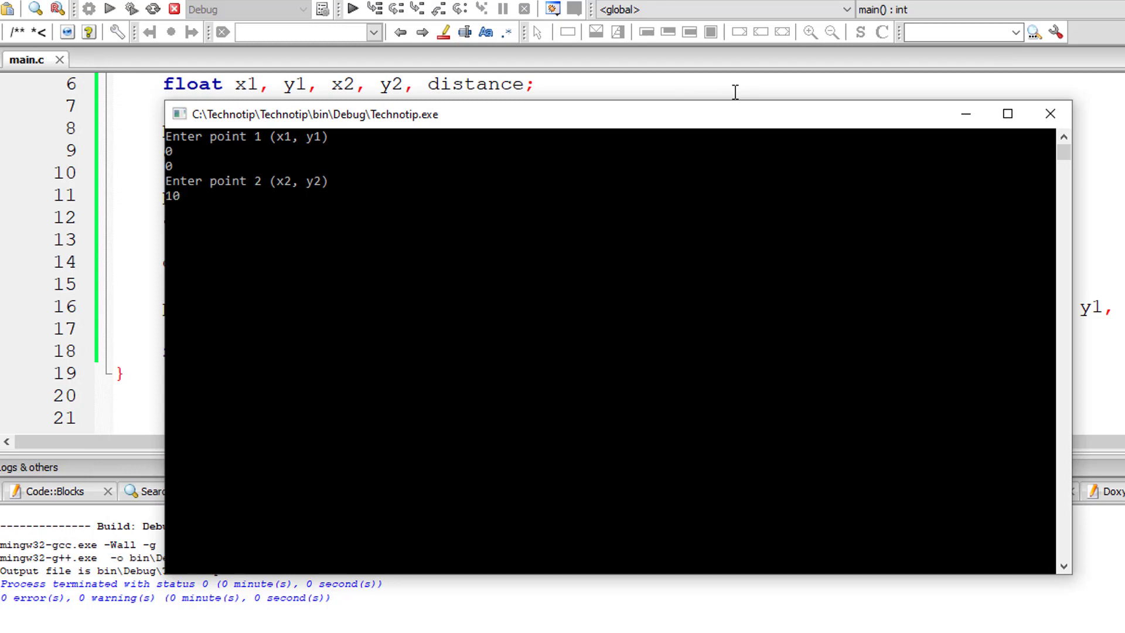
text(5)
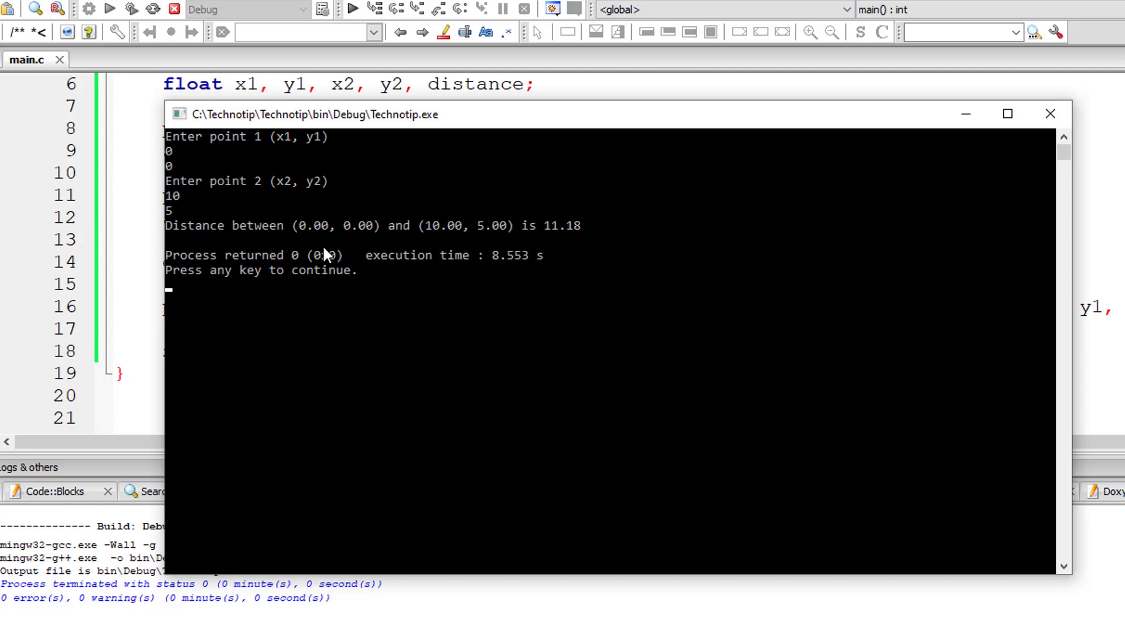
mouse_move(566, 237)
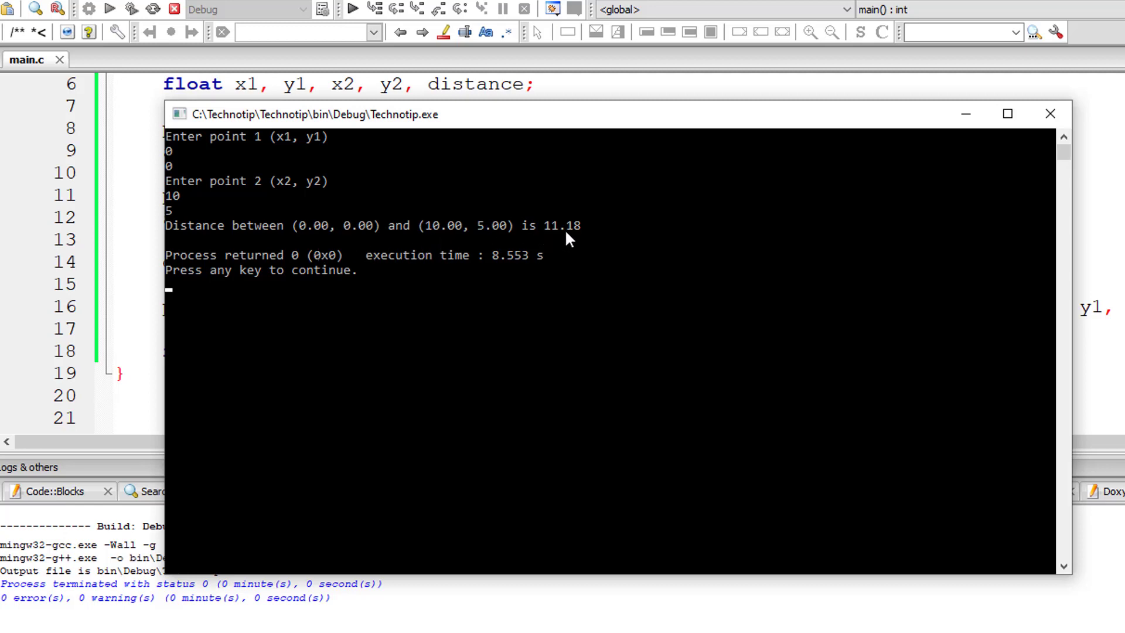
mouse_move(470, 240)
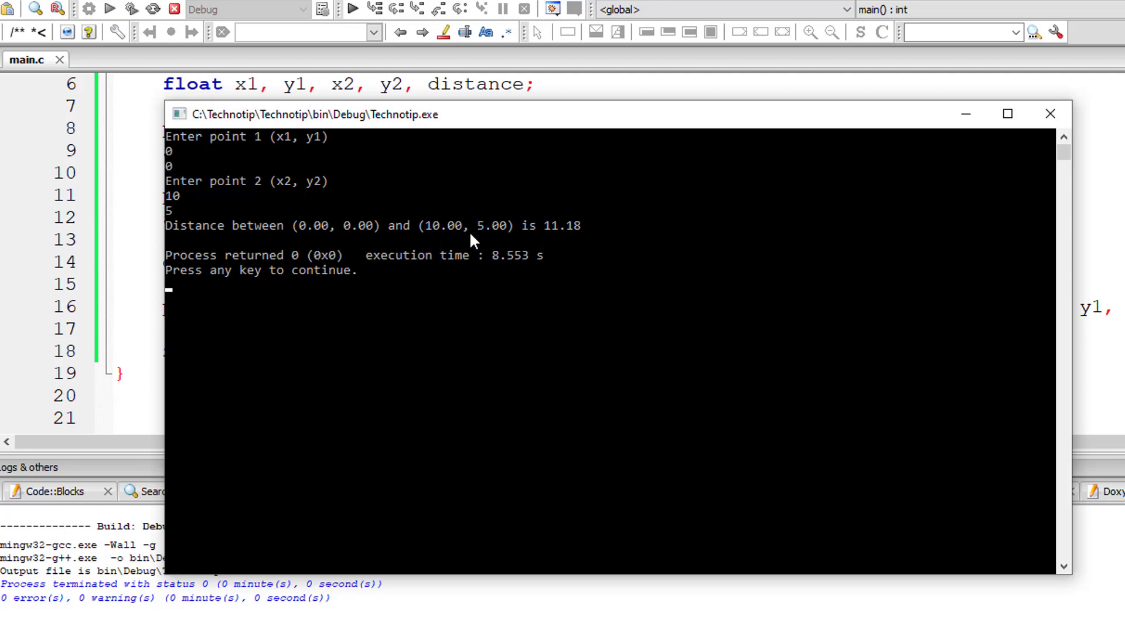
mouse_move(620, 241)
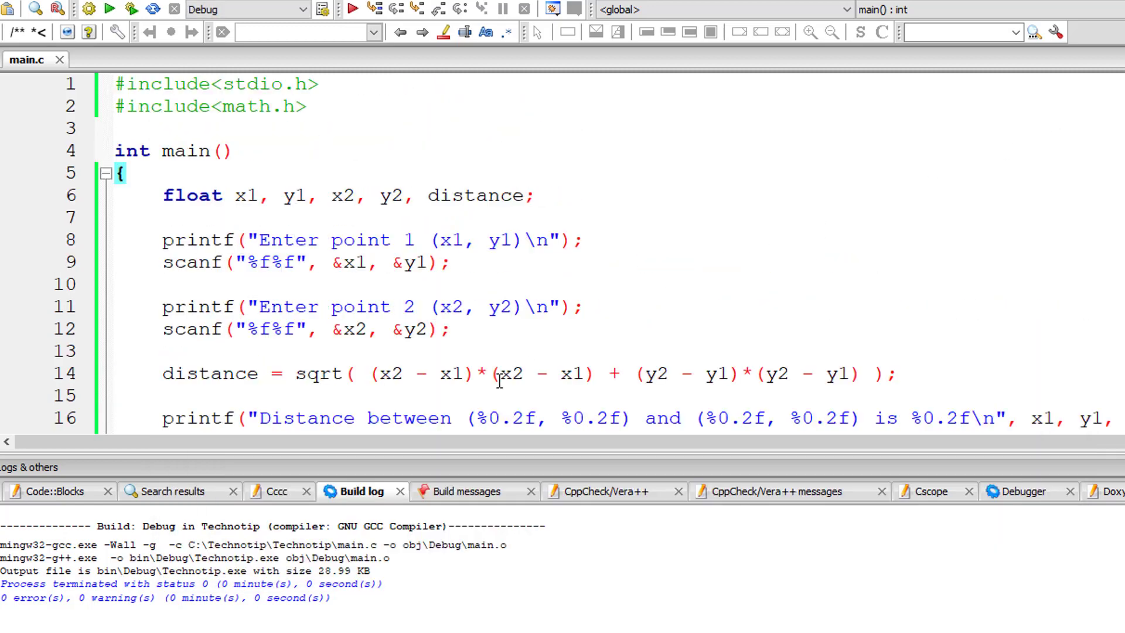
mouse_move(523, 307)
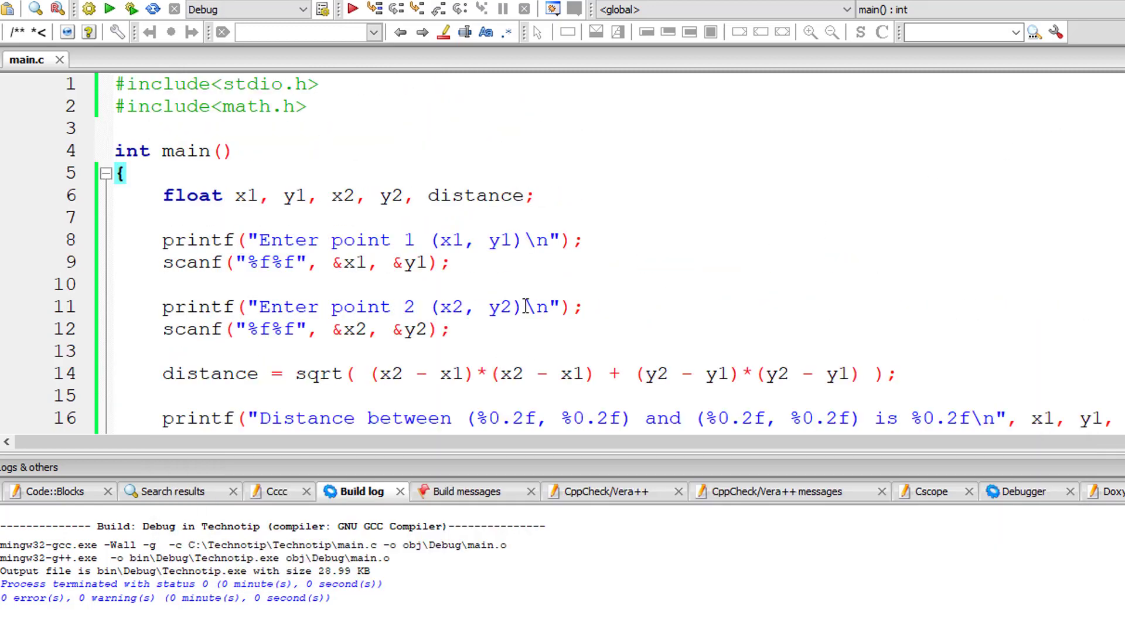